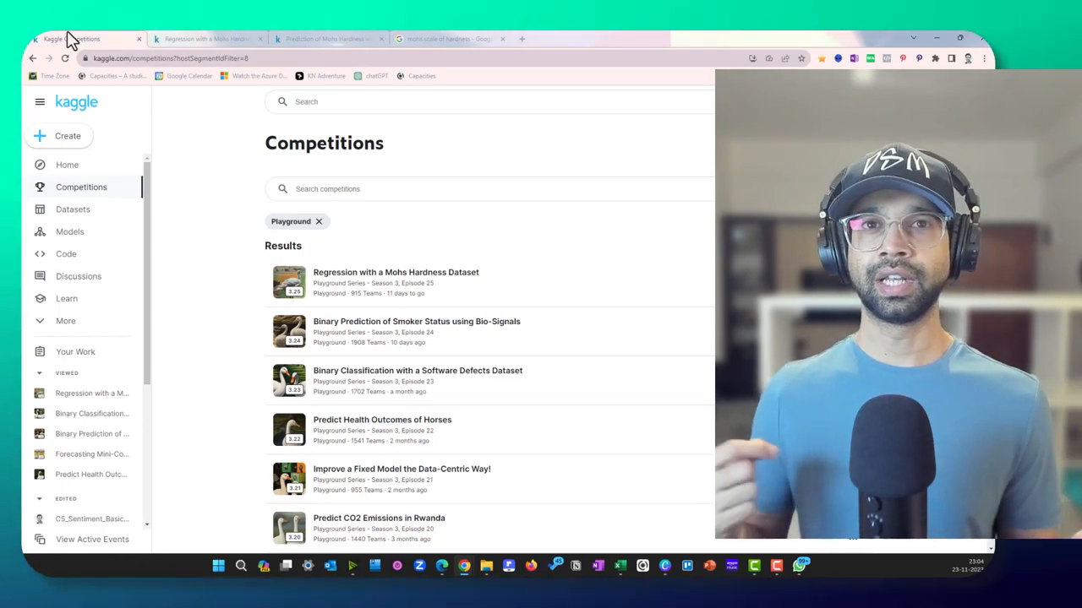
Step: Open the 'Regression with a Mohs Hardness Dataset' competition from the Playground list
{"action": "left_click", "coordinate": [208, 39]}
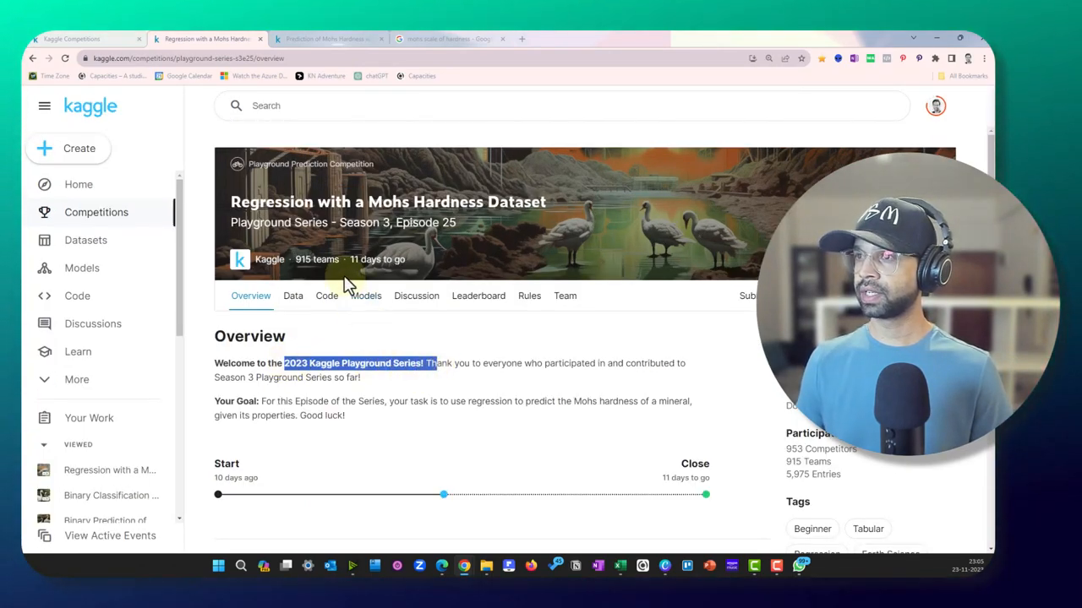
{"action": "left_click", "coordinate": [328, 39]}
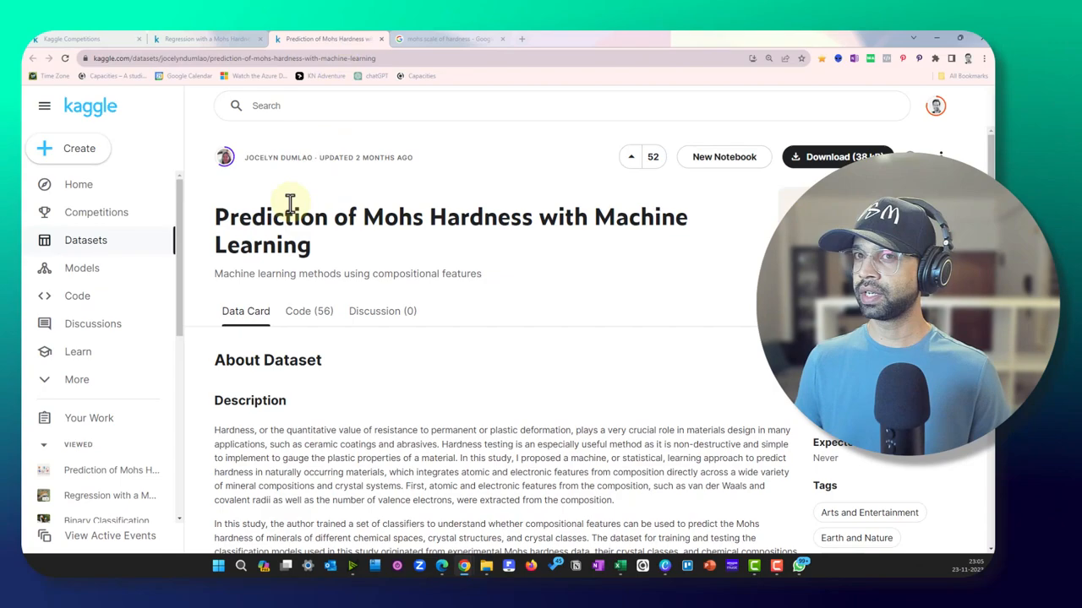
{"action": "mouse_move", "coordinate": [262, 169]}
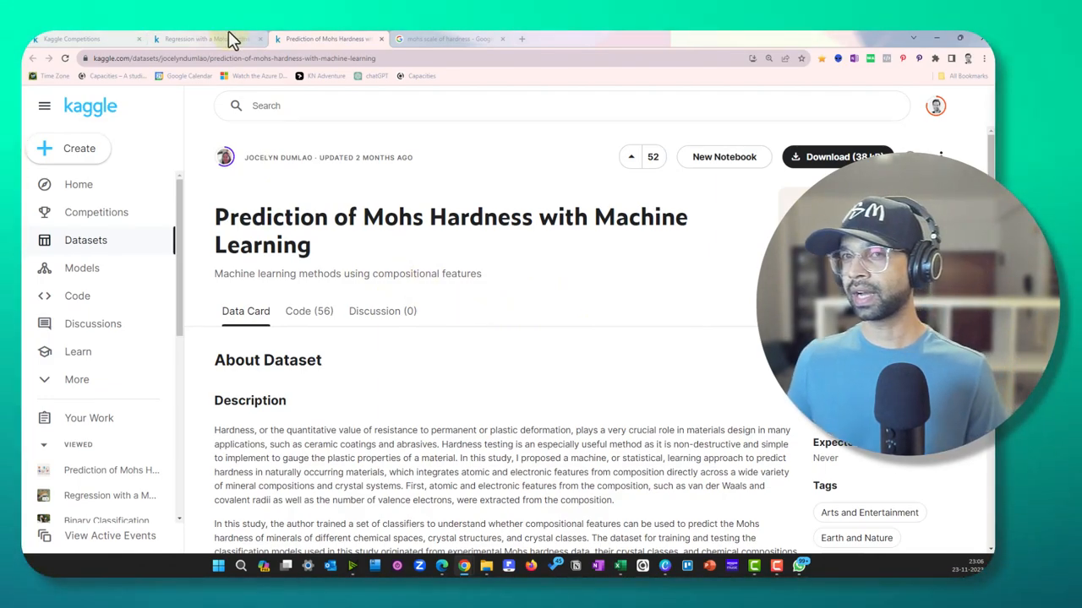
{"action": "left_click", "coordinate": [202, 38]}
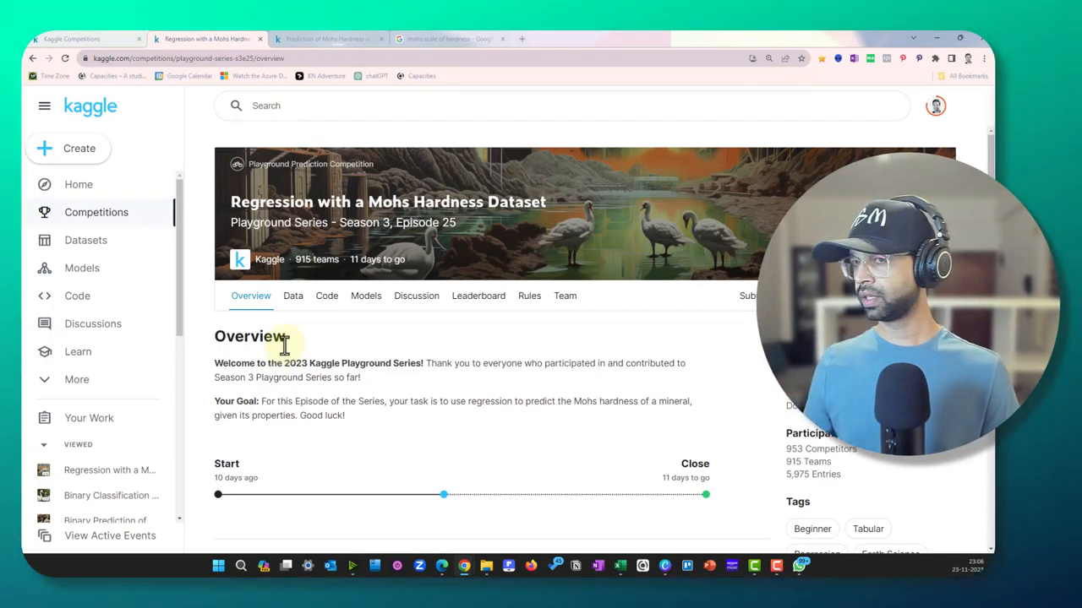
Step: Highlight the 'Median Absolute Error (MedAE)' evaluation metric, then go to the Code tab
{"action": "left_click", "coordinate": [292, 295]}
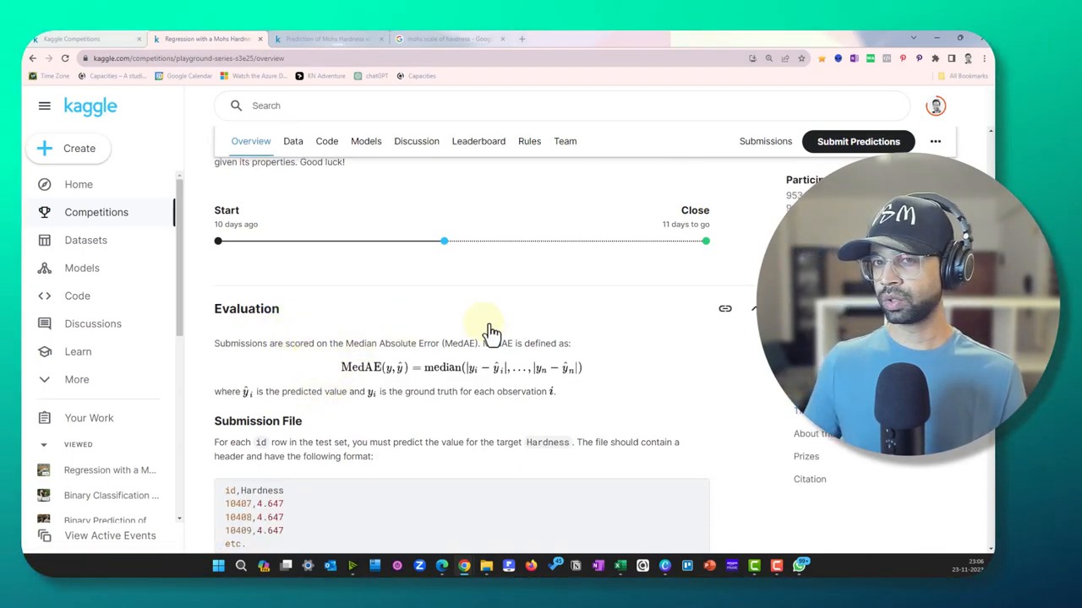
{"action": "double_click", "coordinate": [356, 343]}
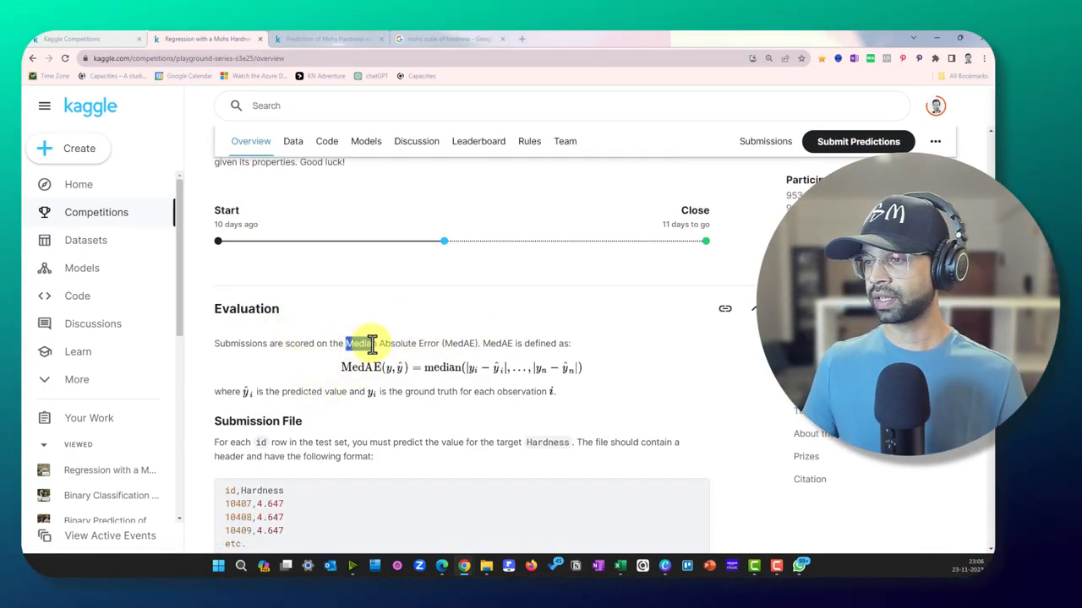
{"action": "left_click_drag", "start_coordinate": [372, 344], "coordinate": [477, 343]}
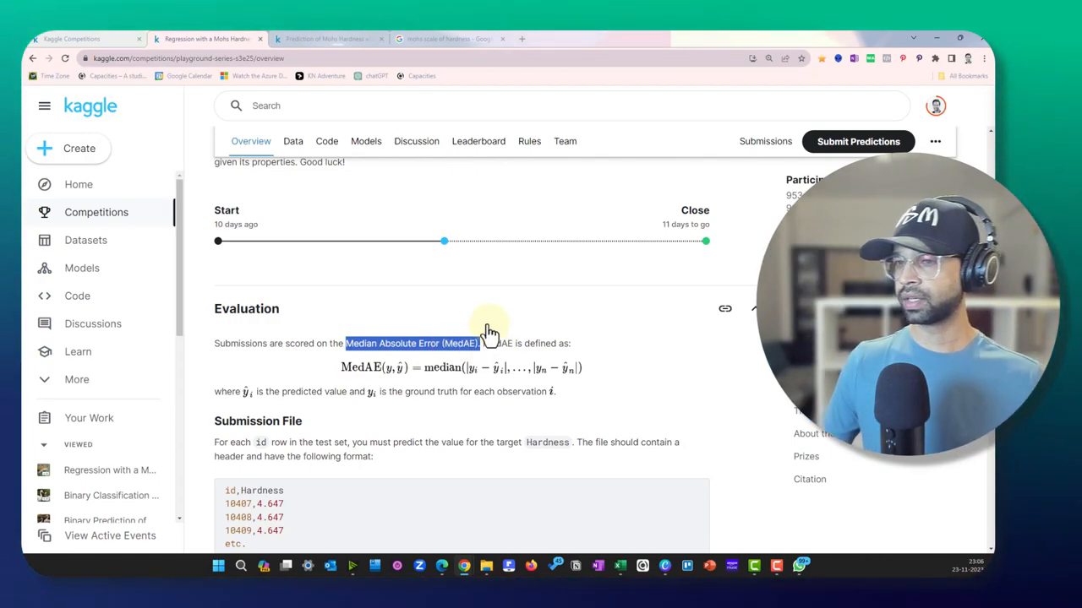
{"action": "scroll", "scroll_direction": "down", "scroll_amount": 3}
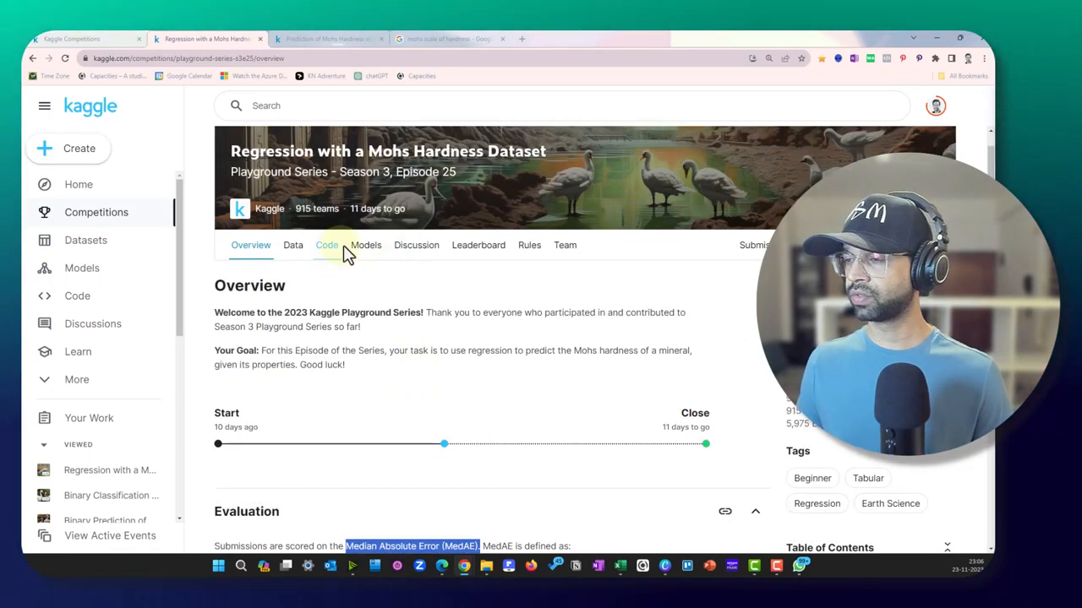
{"action": "left_click", "coordinate": [327, 245]}
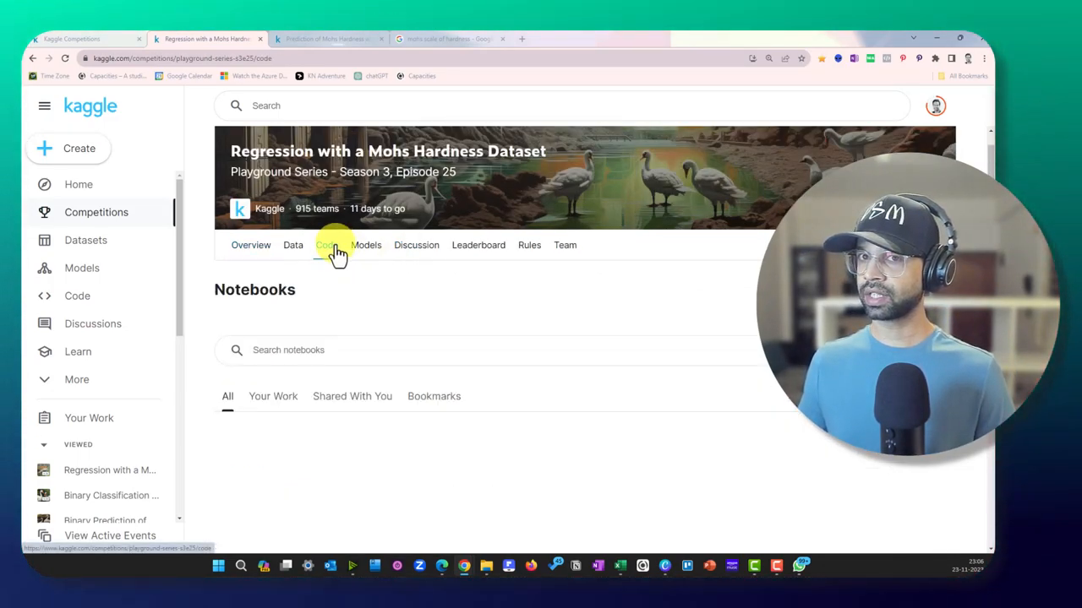
Step: Start a new competition notebook titled 'One Prompt - Mohs Hardness Prediction'
{"action": "left_click", "coordinate": [327, 246]}
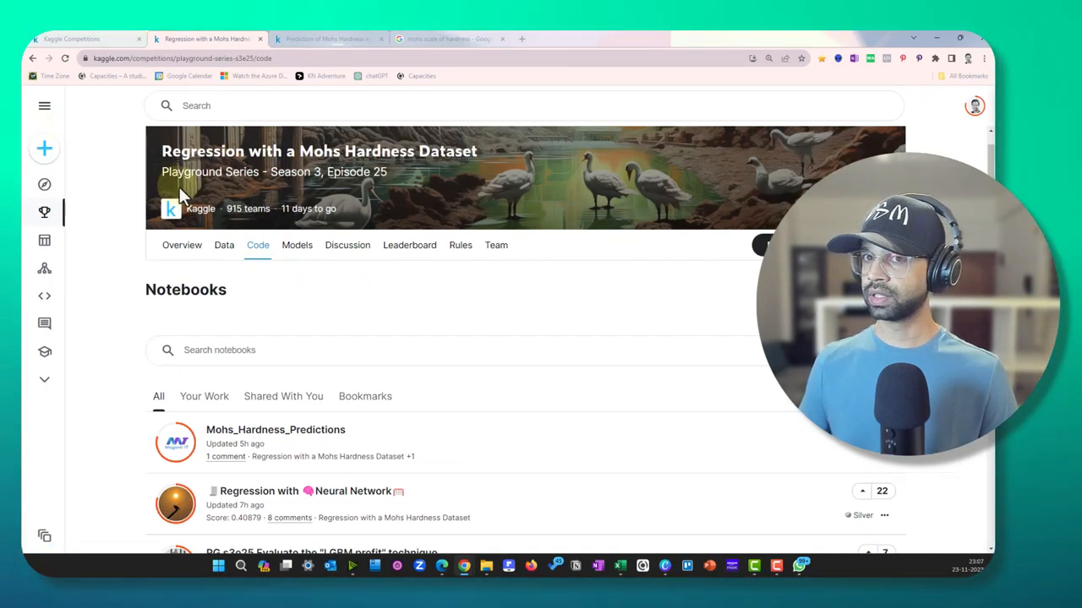
{"action": "key", "text": "ctrl+plus"}
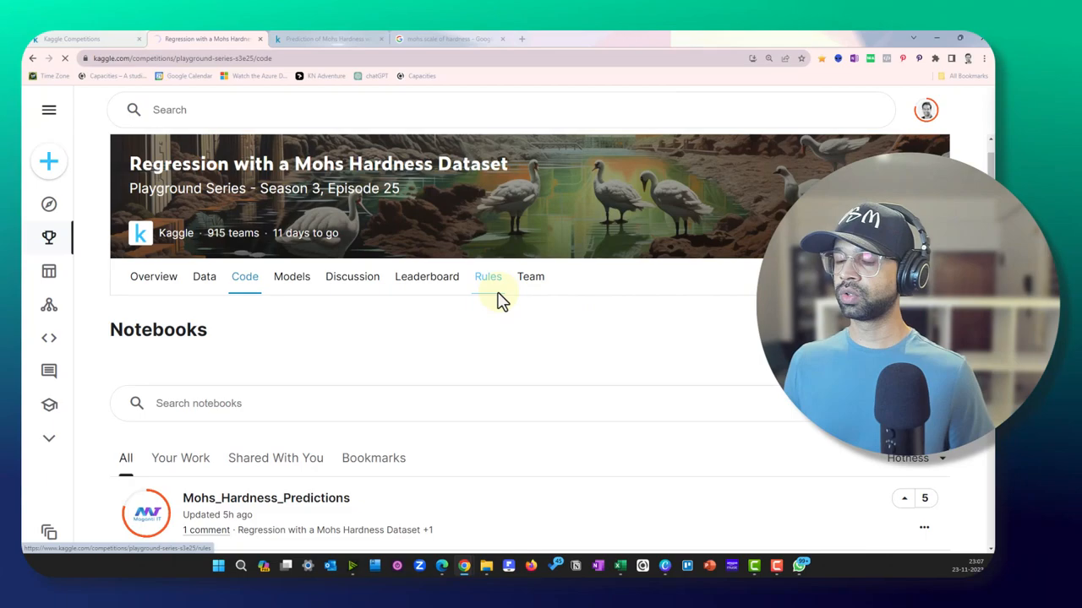
{"action": "type", "text": "One Prompt - Mohs Prediction"}
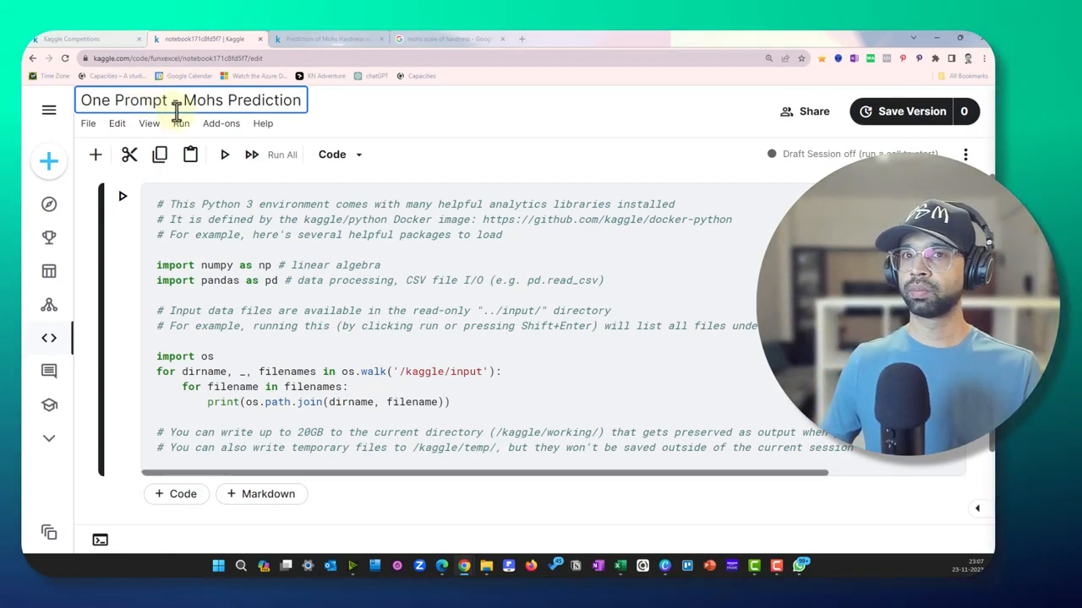
{"action": "left_click", "coordinate": [76, 39]}
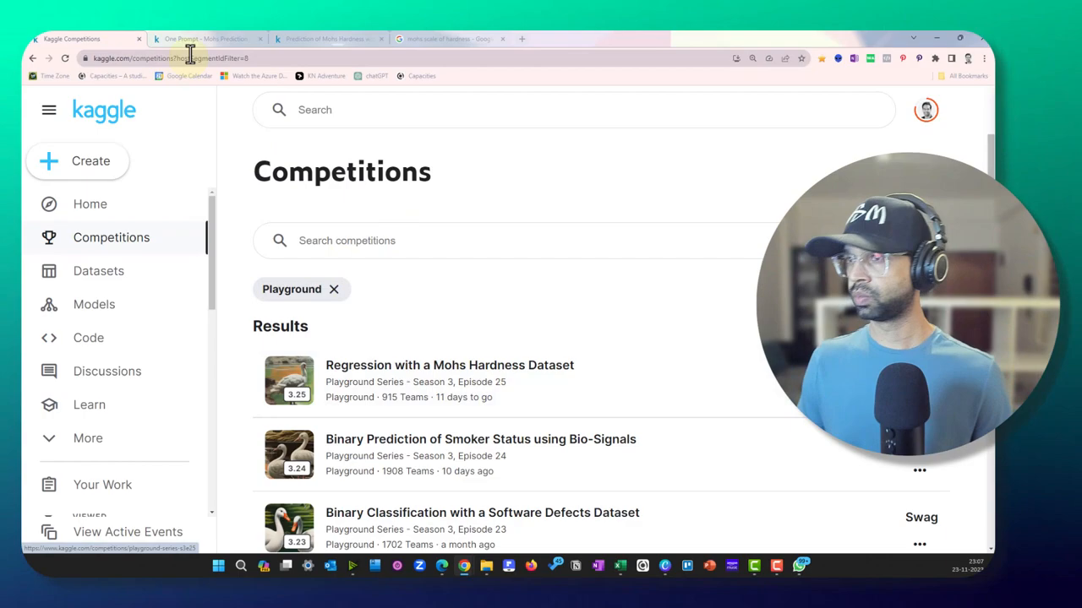
{"action": "left_click", "coordinate": [207, 39]}
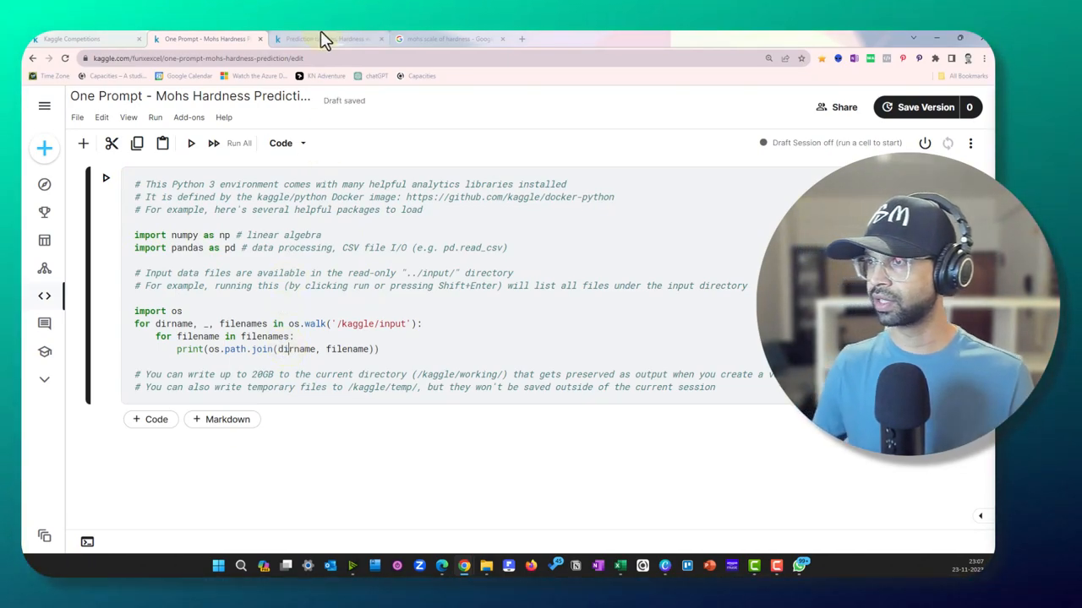
Step: Send ChatGPT the copied Mohs hardness dataset description with a 'Simplify this' request
{"action": "left_click", "coordinate": [328, 39]}
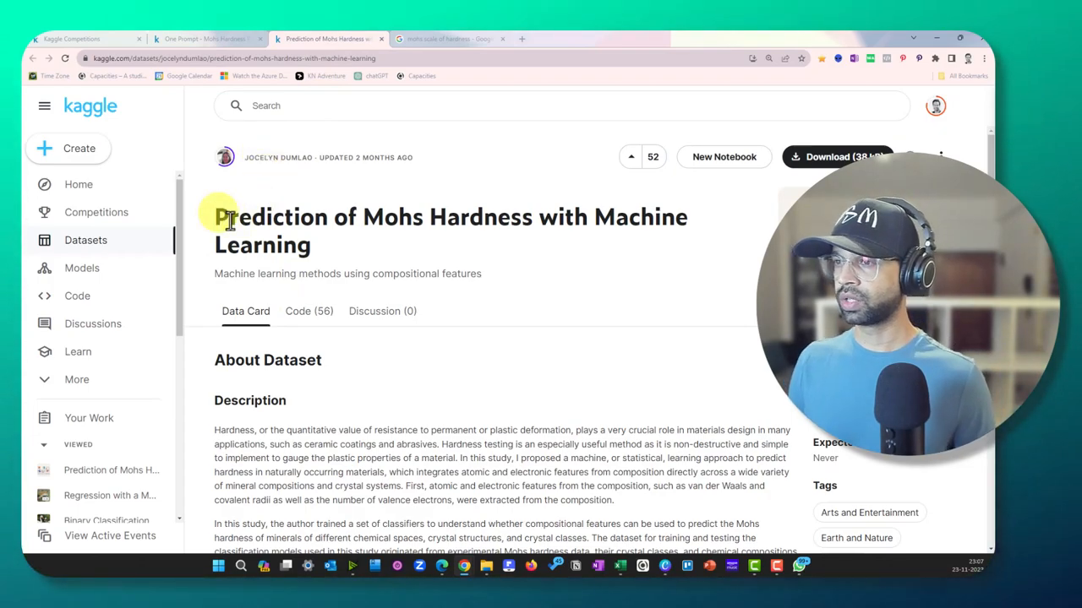
{"action": "scroll", "scroll_direction": "down", "scroll_amount": 3}
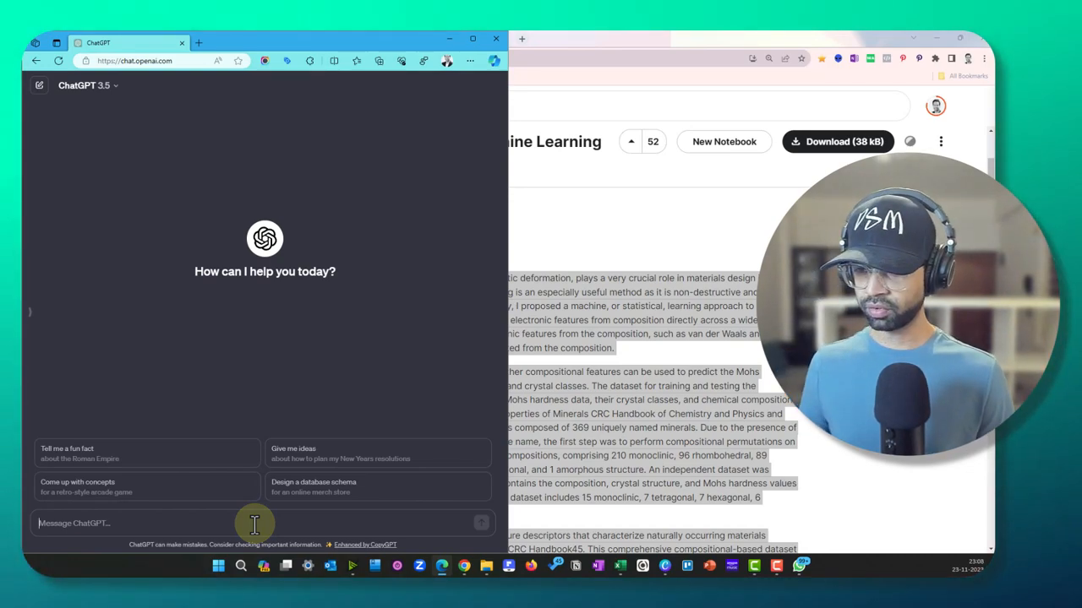
{"action": "type", "text": "Simplify this and let me what I shou"}
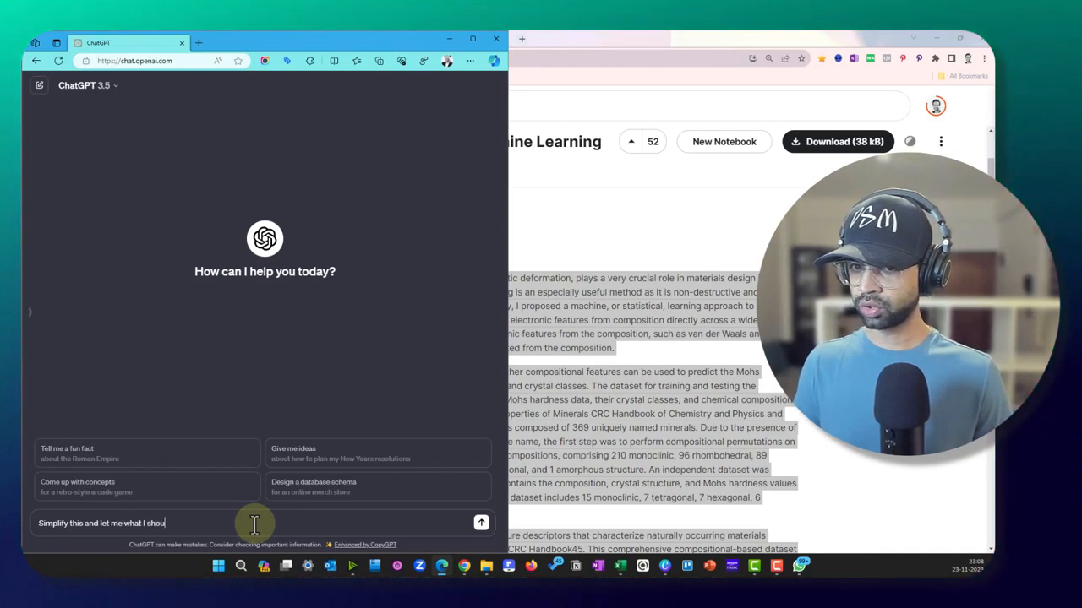
{"action": "left_click", "coordinate": [481, 523]}
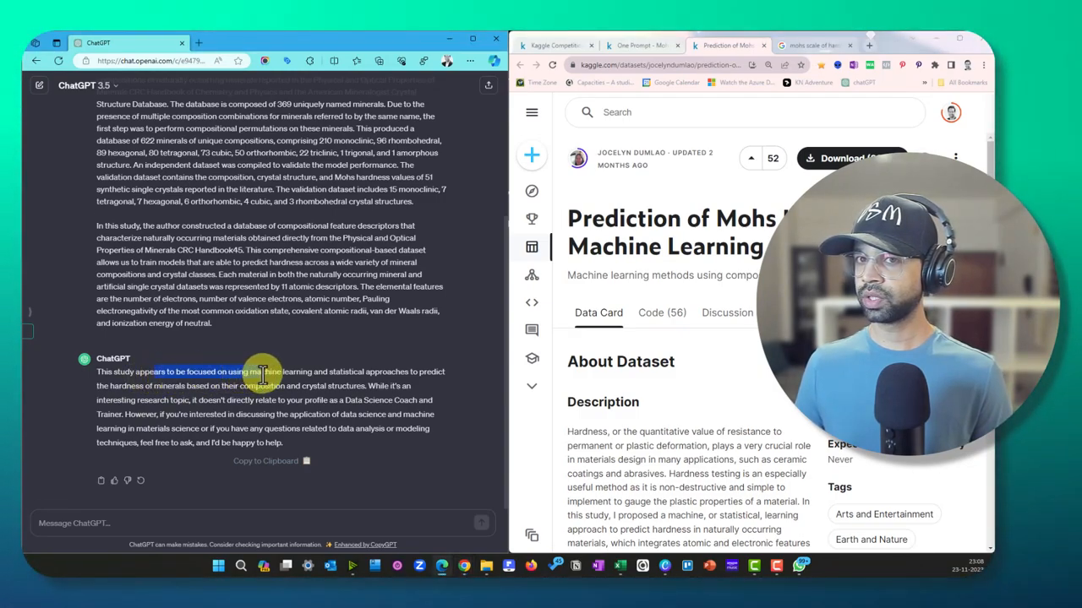
Step: Highlight the reply's sentence about predicting mineral hardness
{"action": "left_click_drag", "start_coordinate": [262, 372], "coordinate": [410, 372]}
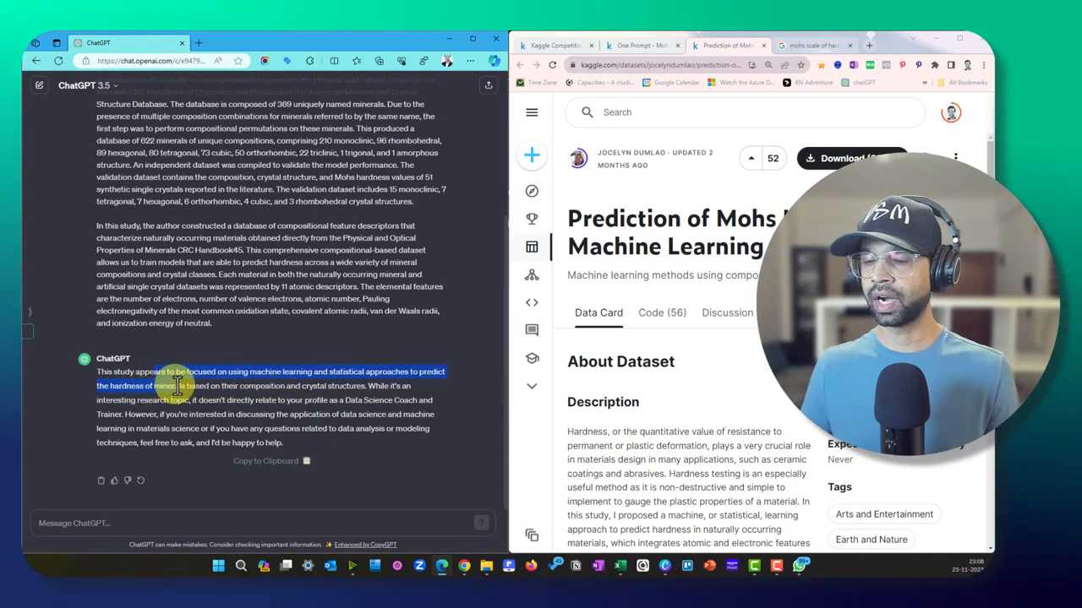
{"action": "left_click_drag", "start_coordinate": [175, 386], "coordinate": [364, 378]}
{"action": "type", "text": "why predict hardness"}
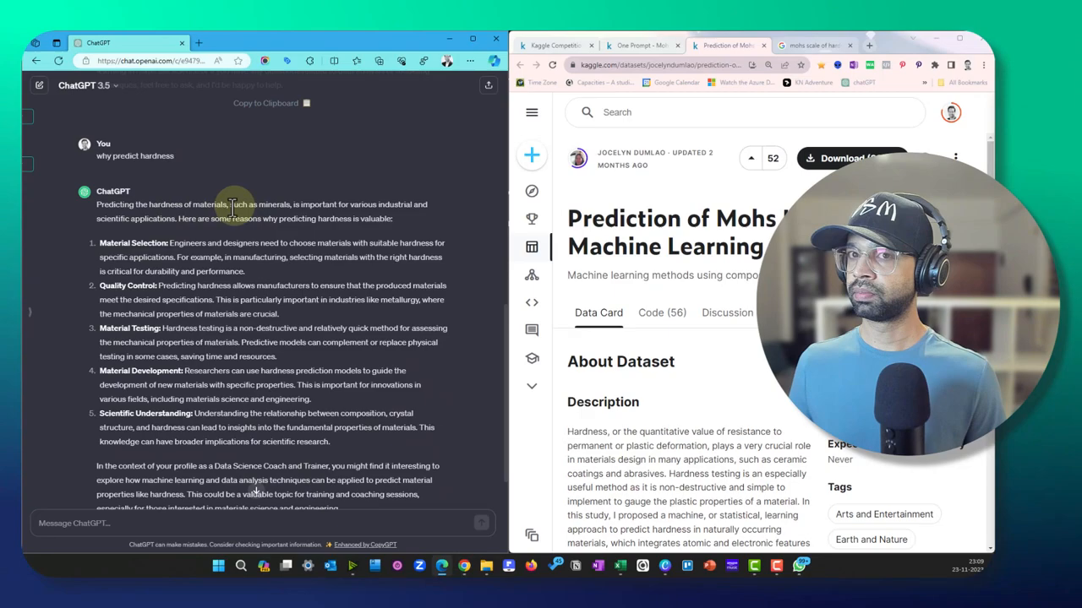
{"action": "double_click", "coordinate": [273, 204]}
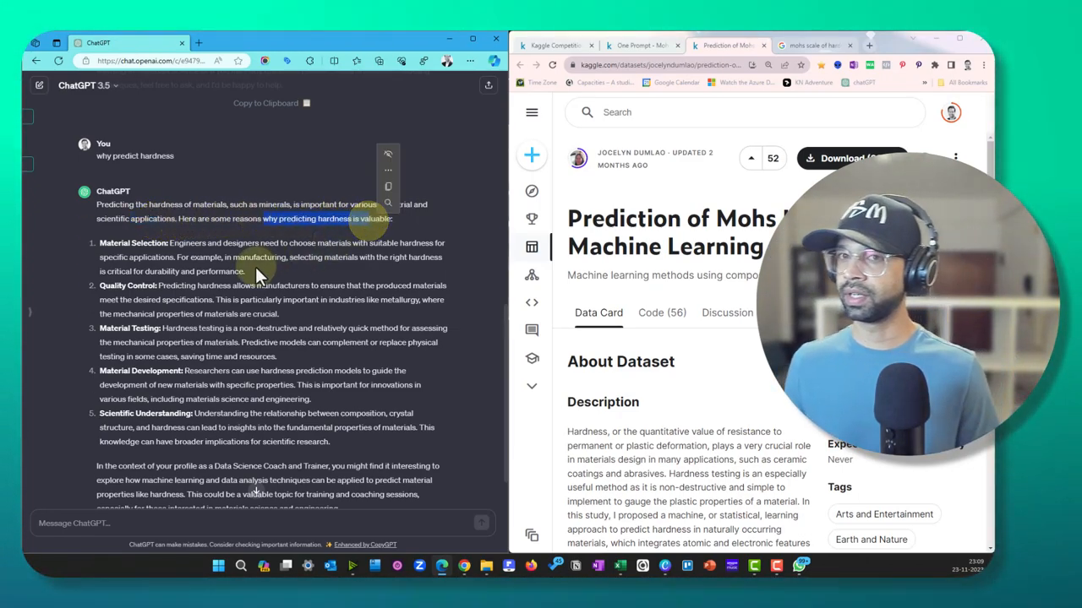
{"action": "double_click", "coordinate": [133, 243]}
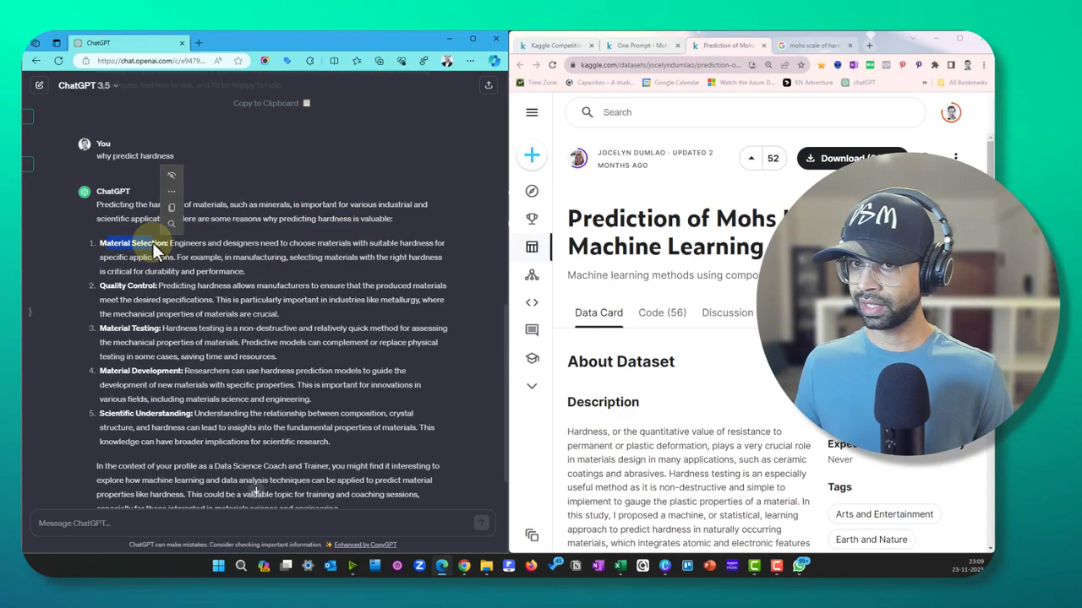
{"action": "left_click_drag", "start_coordinate": [169, 243], "coordinate": [312, 243]}
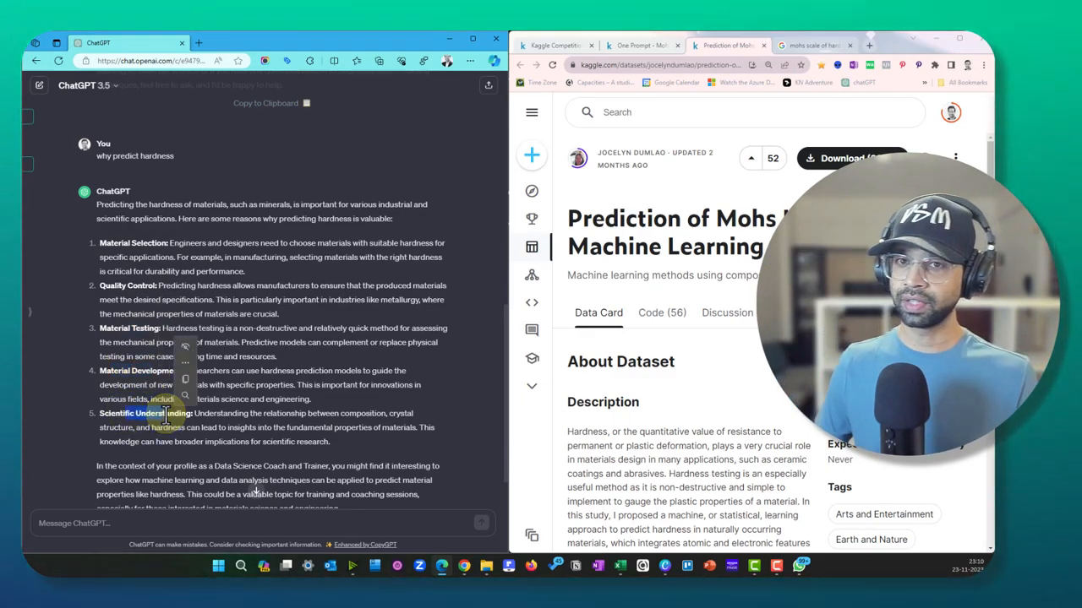
{"action": "scroll", "scroll_direction": "down", "scroll_amount": 3}
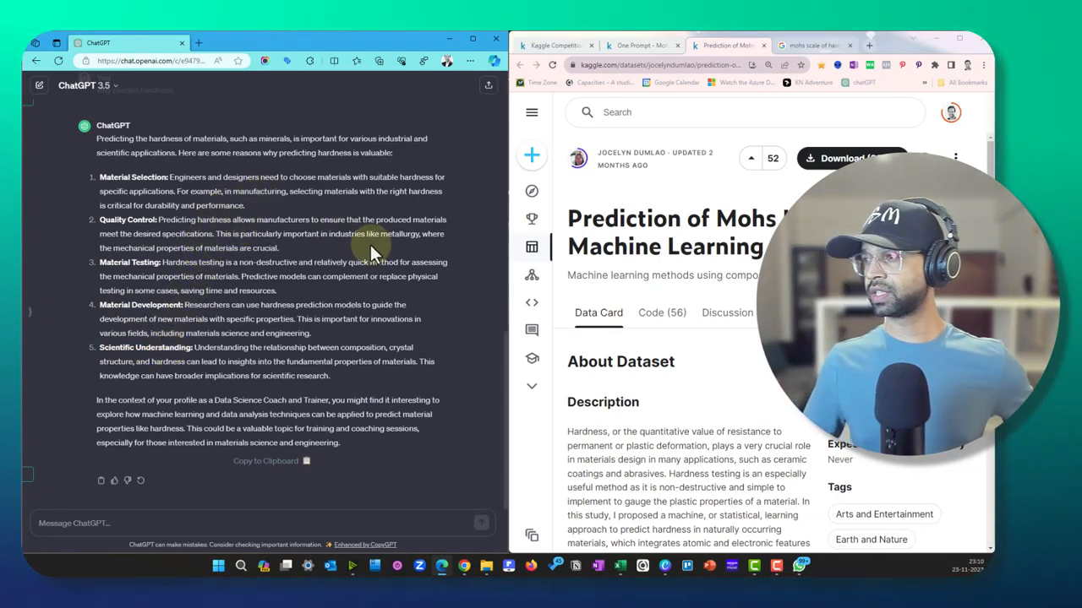
Step: Check the competitions list and the One Prompt notebook, then bring up train.csv in Excel
{"action": "left_click", "coordinate": [555, 45]}
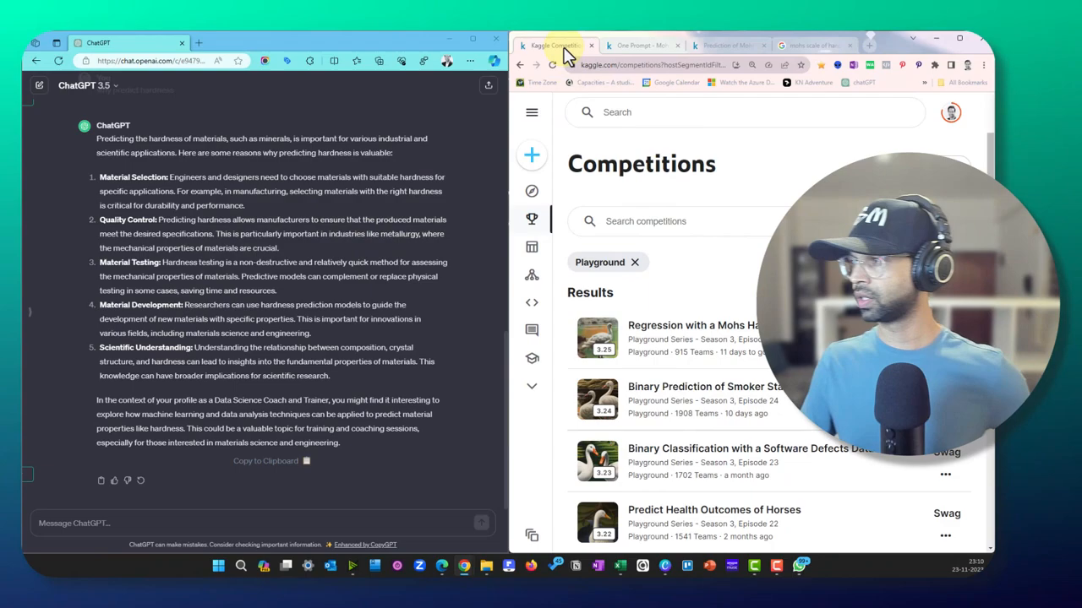
{"action": "left_click", "coordinate": [640, 45]}
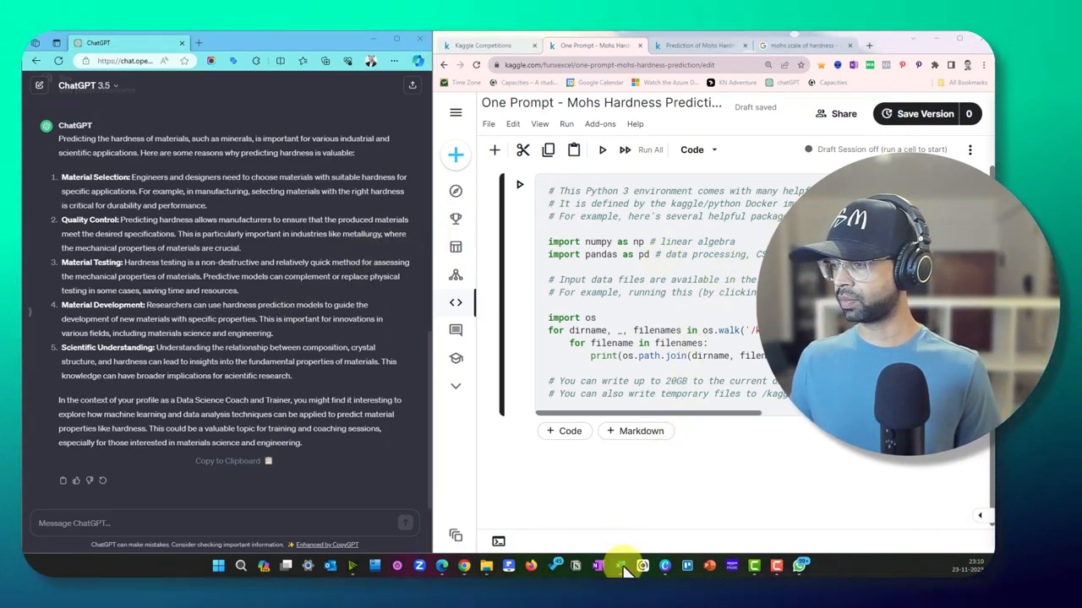
{"action": "left_click", "coordinate": [622, 566]}
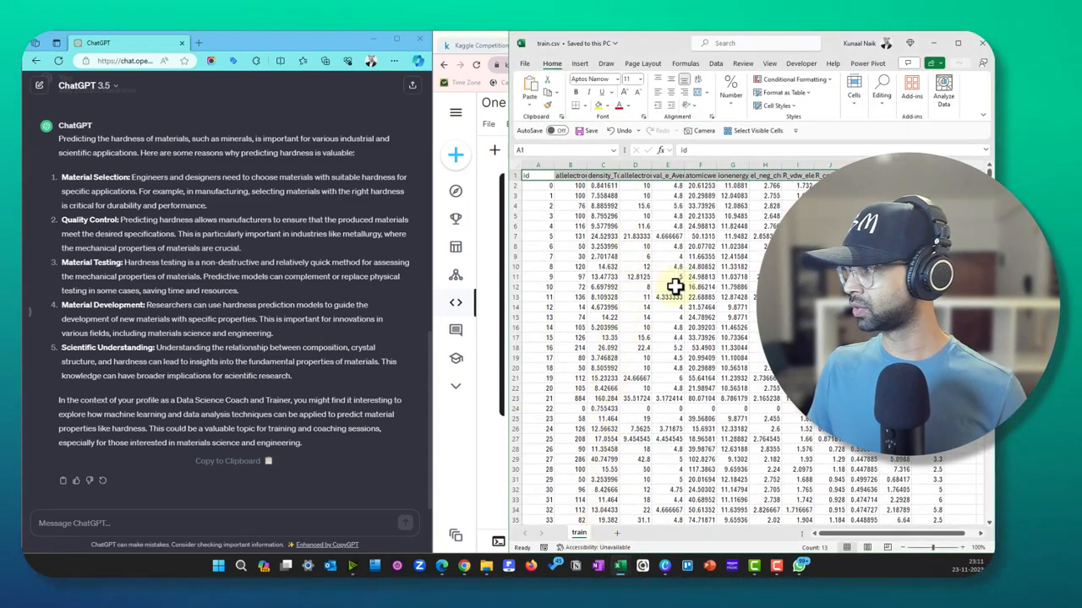
Step: Switch to the ML_Prompt_Template.xlsx workbook in Excel
{"action": "left_click", "coordinate": [699, 229]}
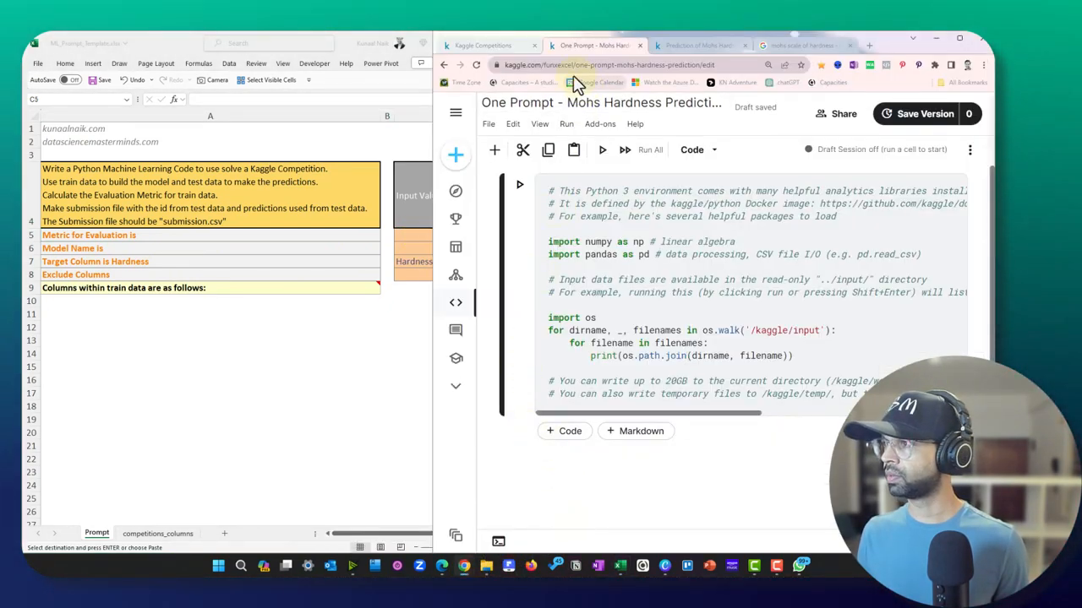
Step: Enter Median Absolute Error as the metric and Regression as the model type
{"action": "left_click", "coordinate": [700, 45]}
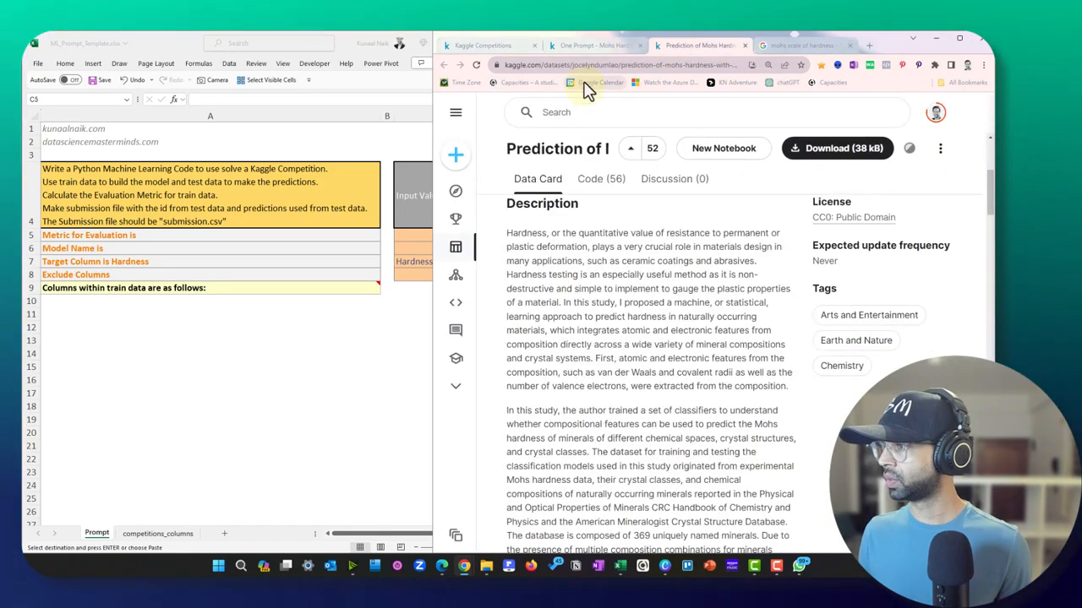
{"action": "left_click", "coordinate": [592, 45]}
{"action": "type", "text": "Median Abso"}
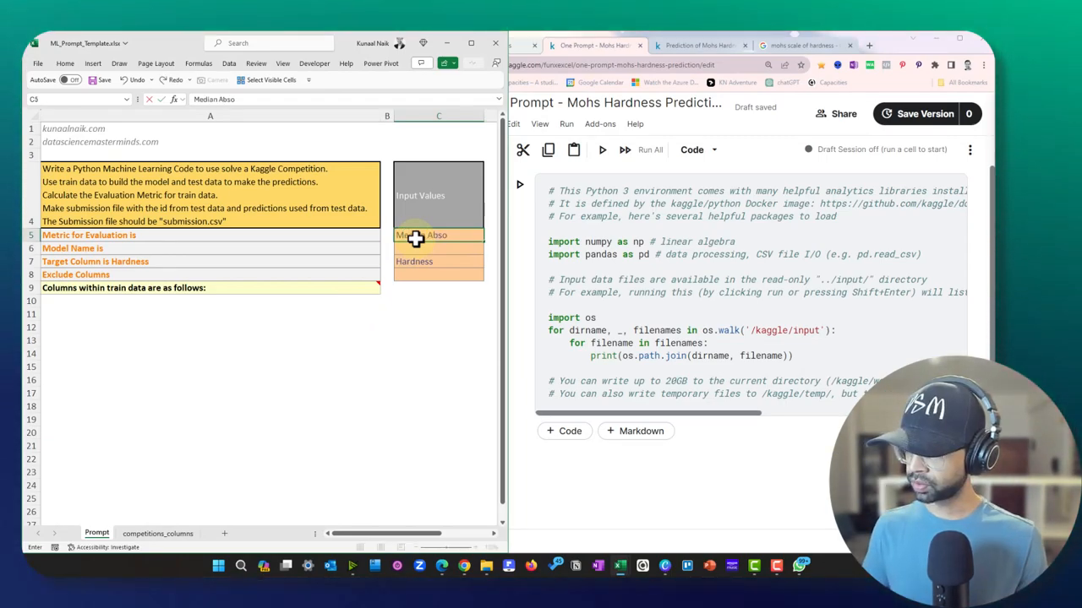
{"action": "type", "text": "lute Error"}
{"action": "key", "text": "enter"}
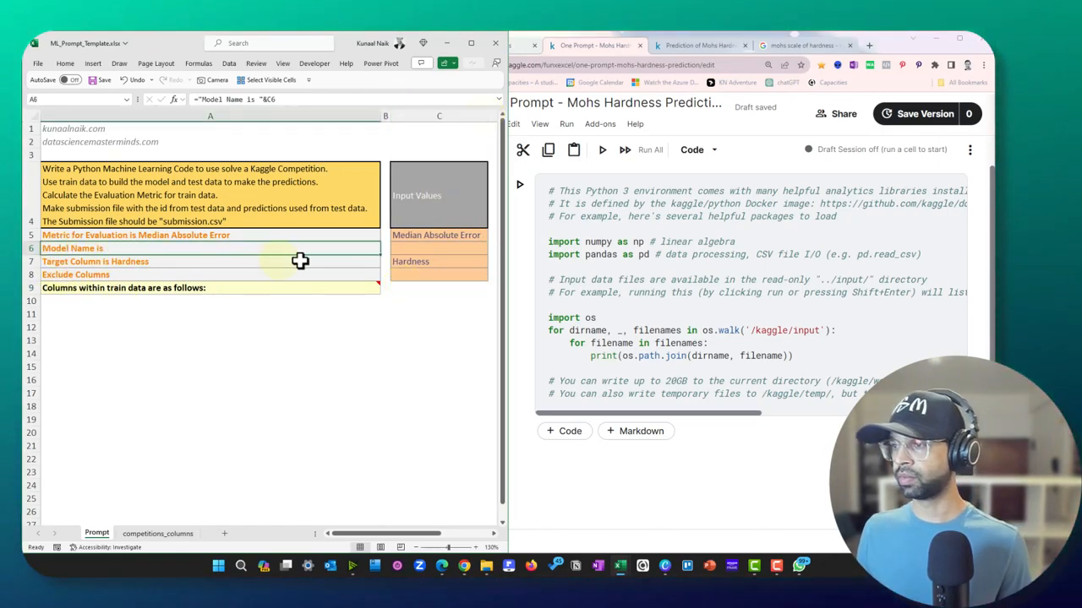
{"action": "type", "text": "Regr"}
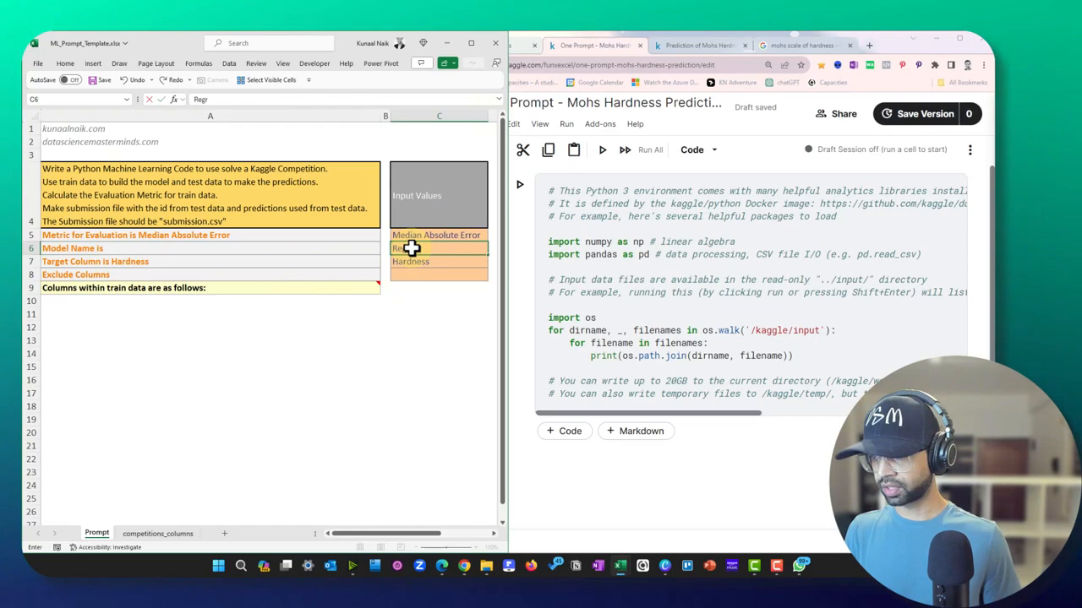
{"action": "type", "text": "Regression"}
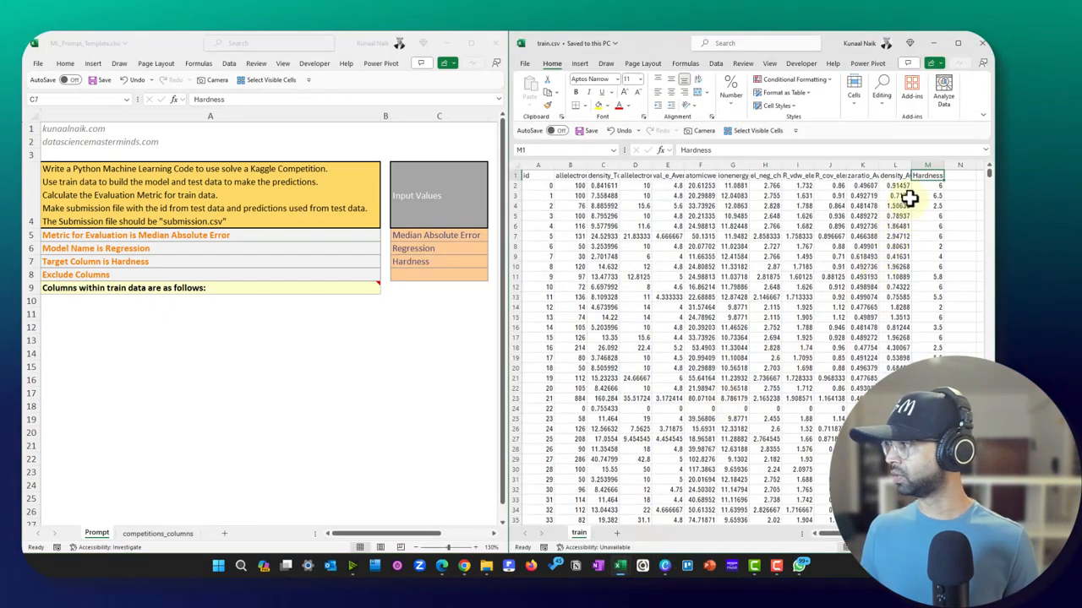
Step: Enter id as the excluded column and select the column names on competitions_columns
{"action": "left_click", "coordinate": [927, 185]}
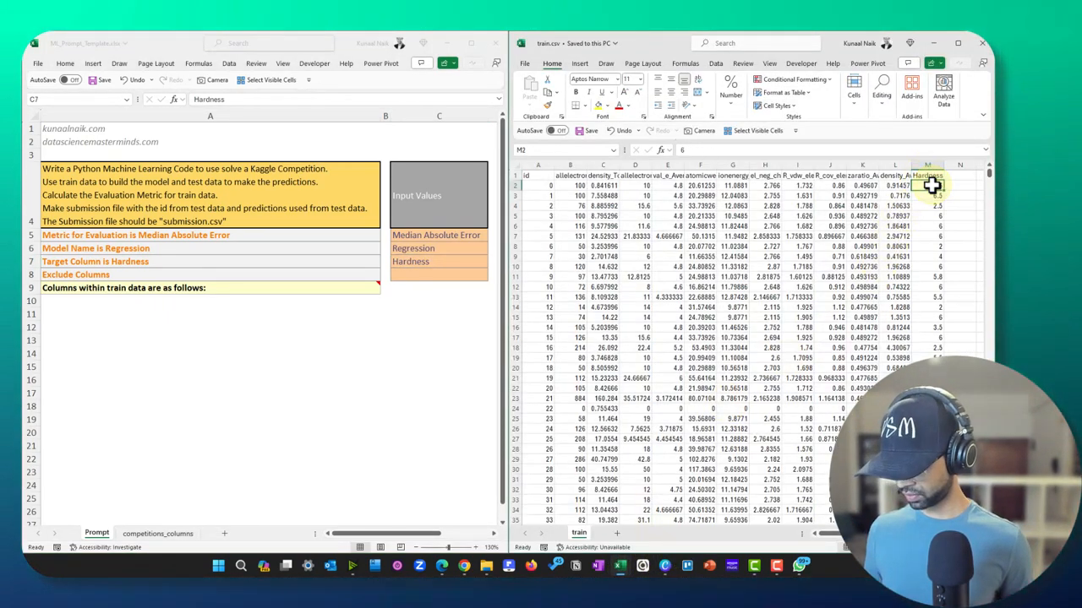
{"action": "scroll", "scroll_direction": "down", "scroll_amount": 3}
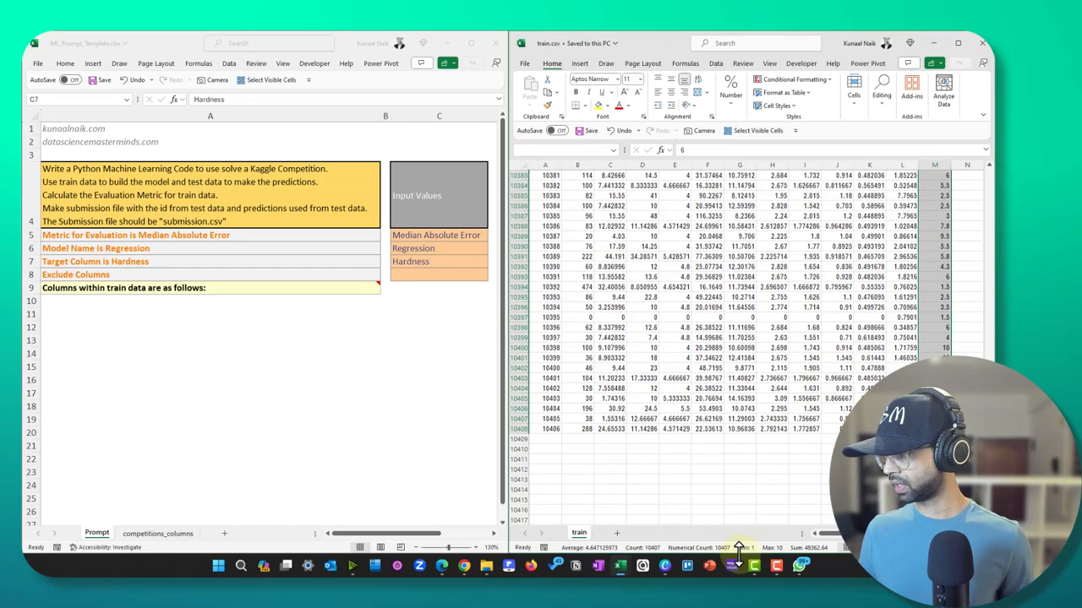
{"action": "mouse_move", "coordinate": [769, 548]}
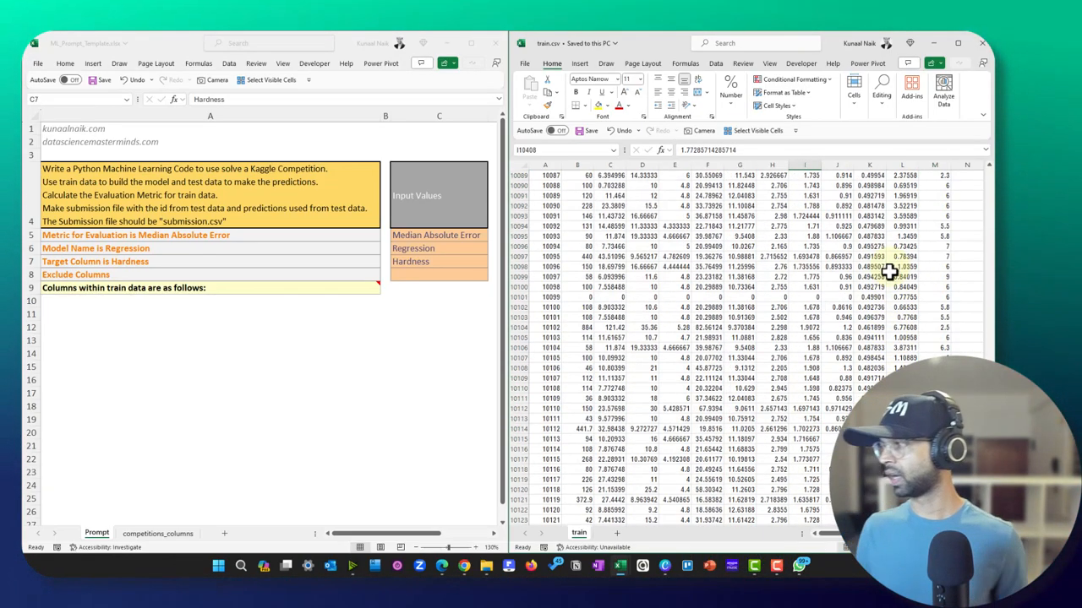
{"action": "scroll", "scroll_direction": "up", "scroll_amount": 3}
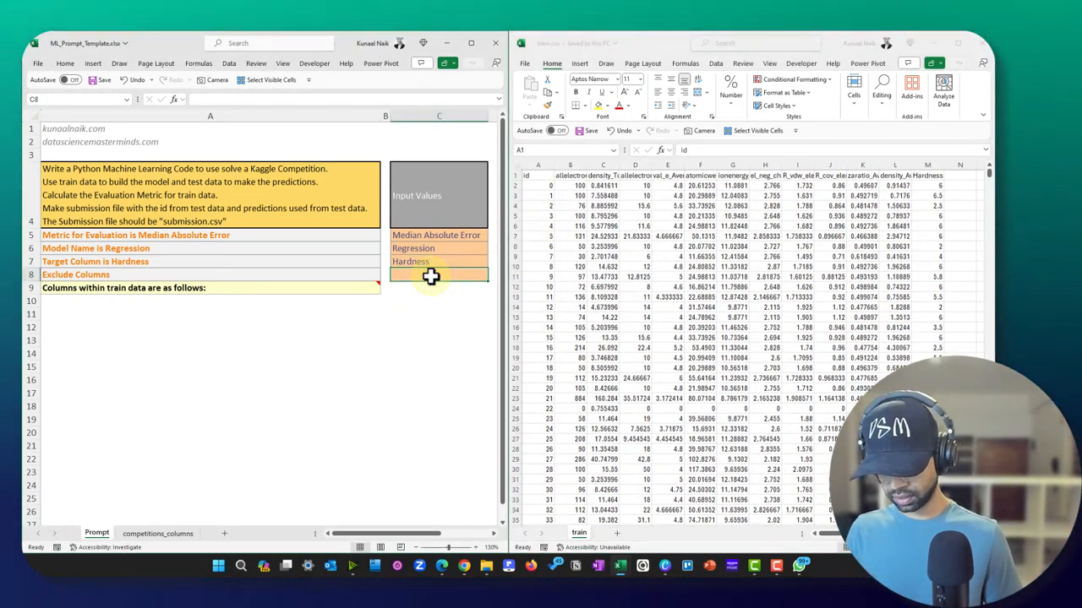
{"action": "type", "text": "id"}
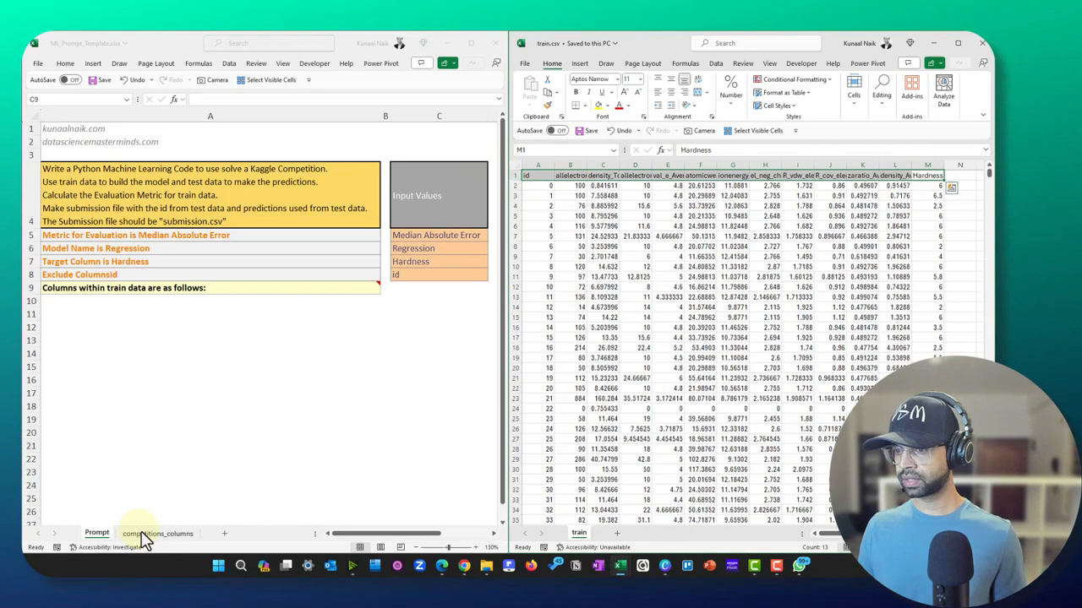
{"action": "left_click", "coordinate": [157, 533]}
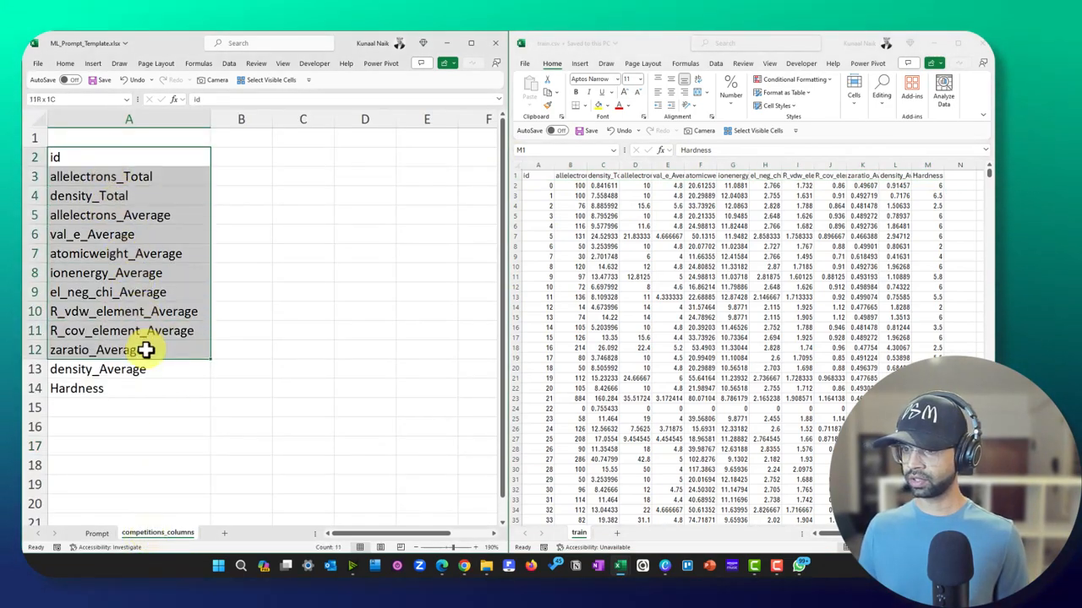
{"action": "left_click", "coordinate": [97, 533]}
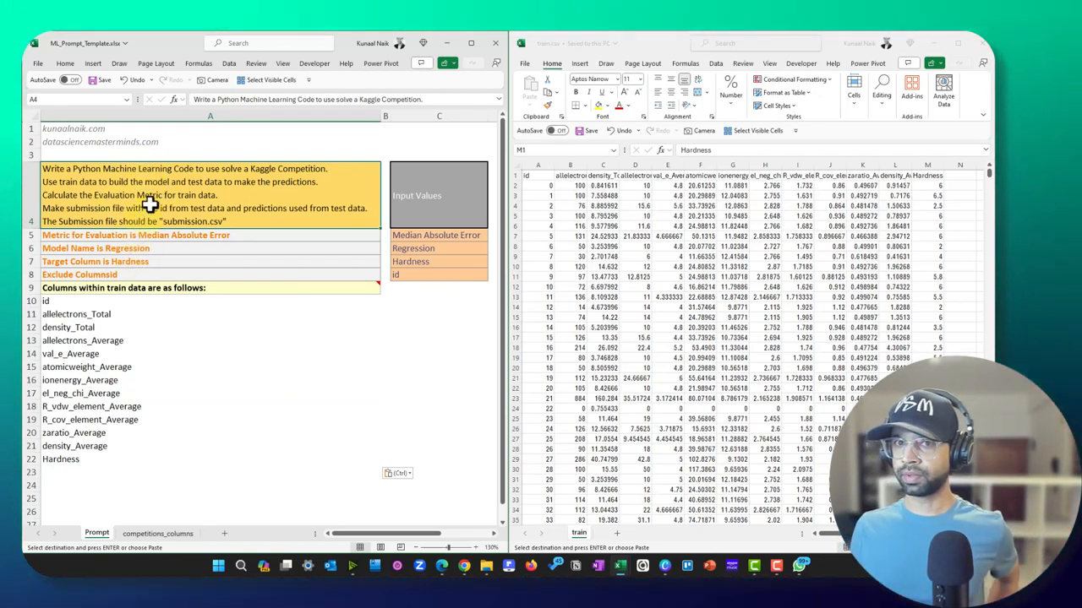
{"action": "mouse_move", "coordinate": [165, 182]}
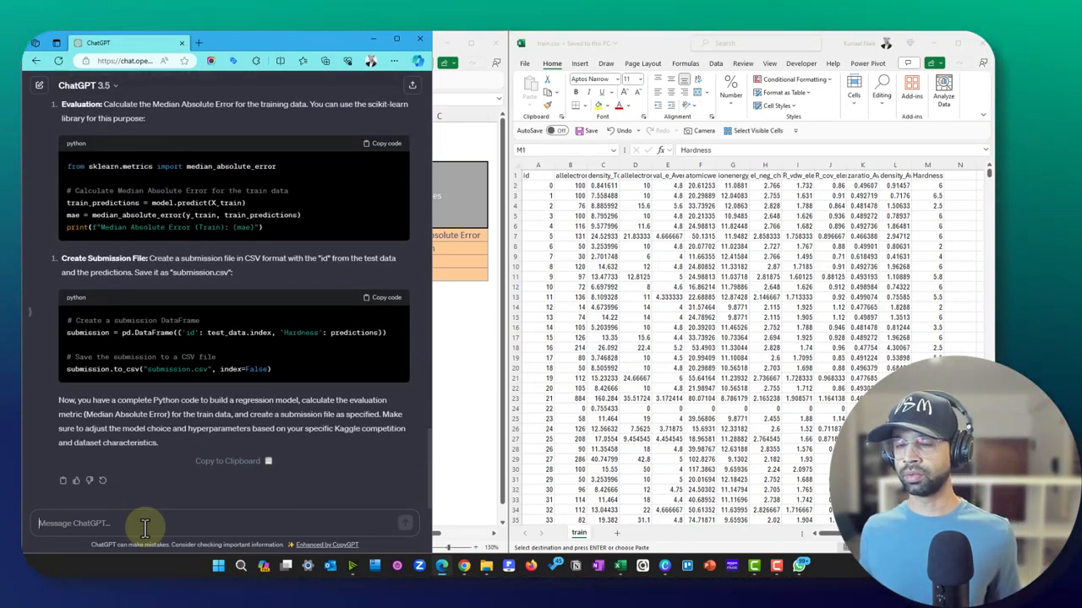
Step: Scroll back up through ChatGPT's generated linear regression code
{"action": "scroll", "scroll_direction": "up", "scroll_amount": 3}
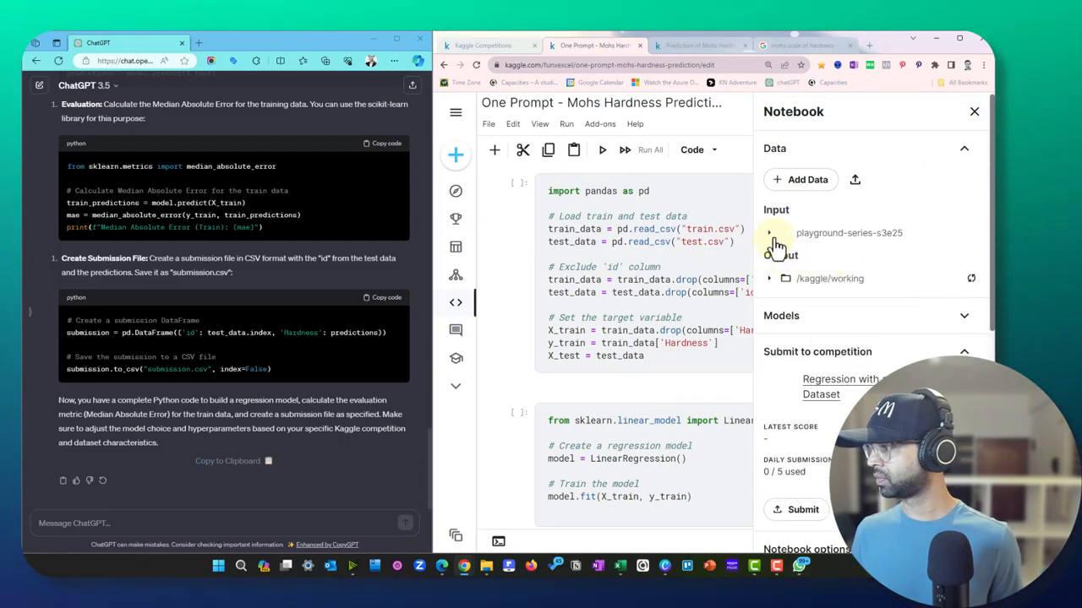
Step: Check the competition input files, hide the data panel, and run the data-loading cell
{"action": "left_click", "coordinate": [768, 233]}
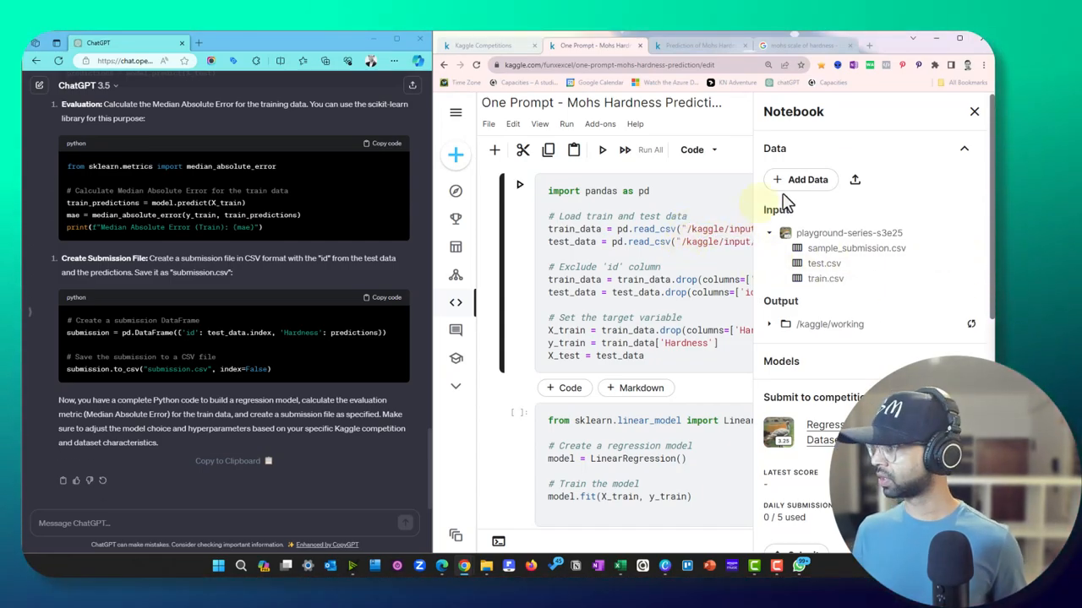
{"action": "left_click", "coordinate": [974, 111]}
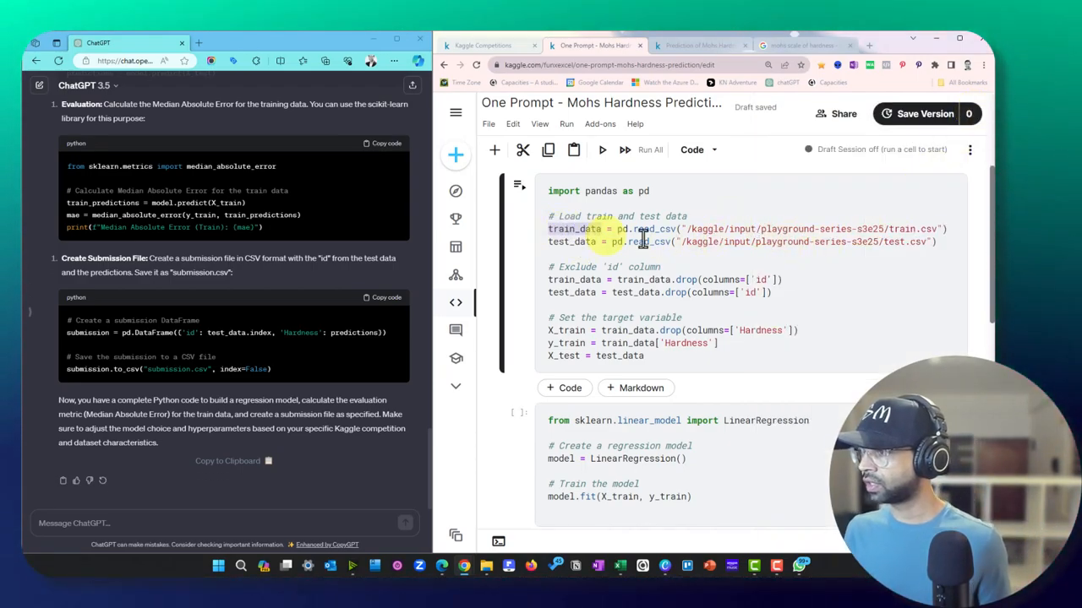
{"action": "left_click_drag", "start_coordinate": [642, 243], "coordinate": [937, 243]}
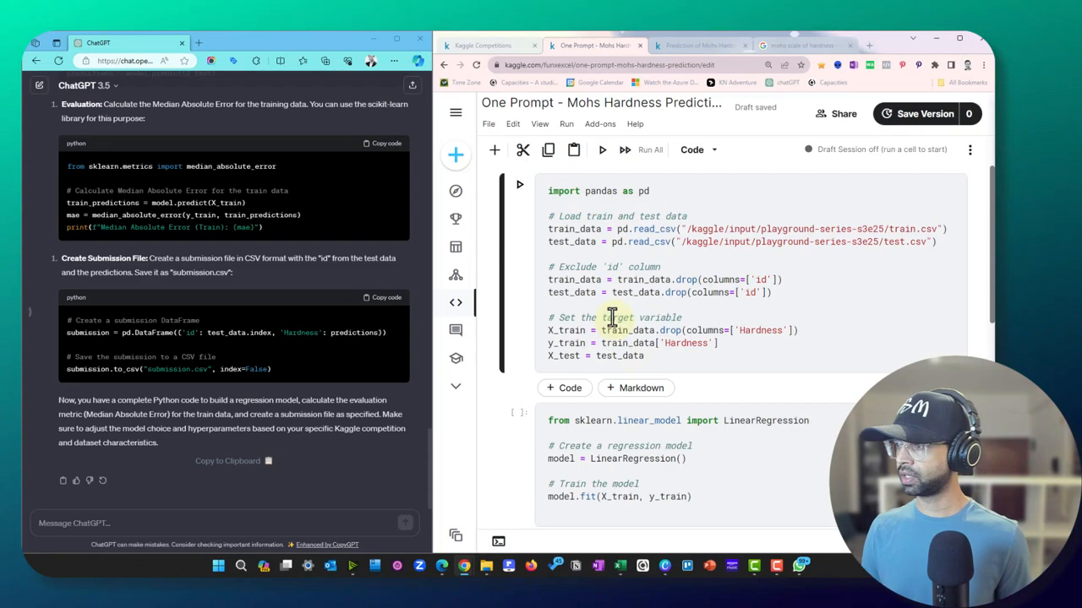
{"action": "left_click", "coordinate": [602, 149]}
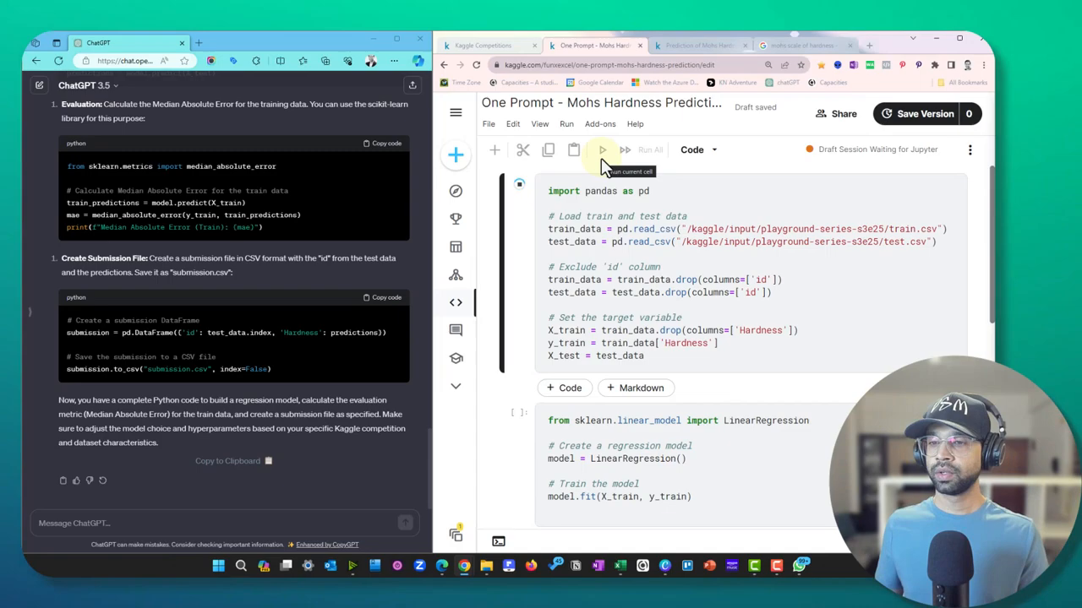
Step: Run the data-loading cell and add a new cell with head(train_data)
{"action": "double_click", "coordinate": [206, 428]}
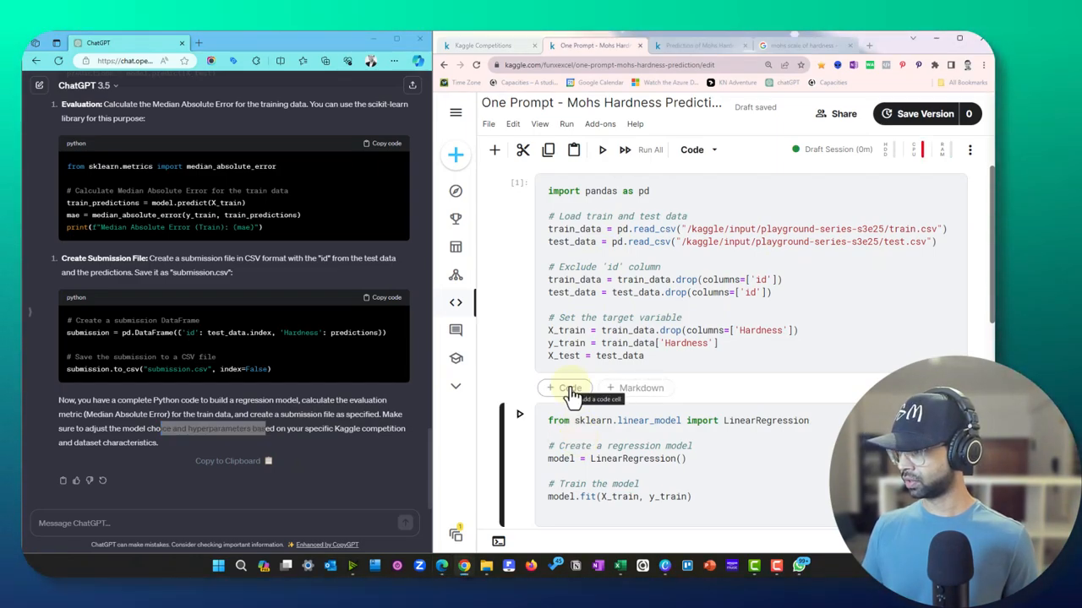
{"action": "left_click", "coordinate": [565, 388]}
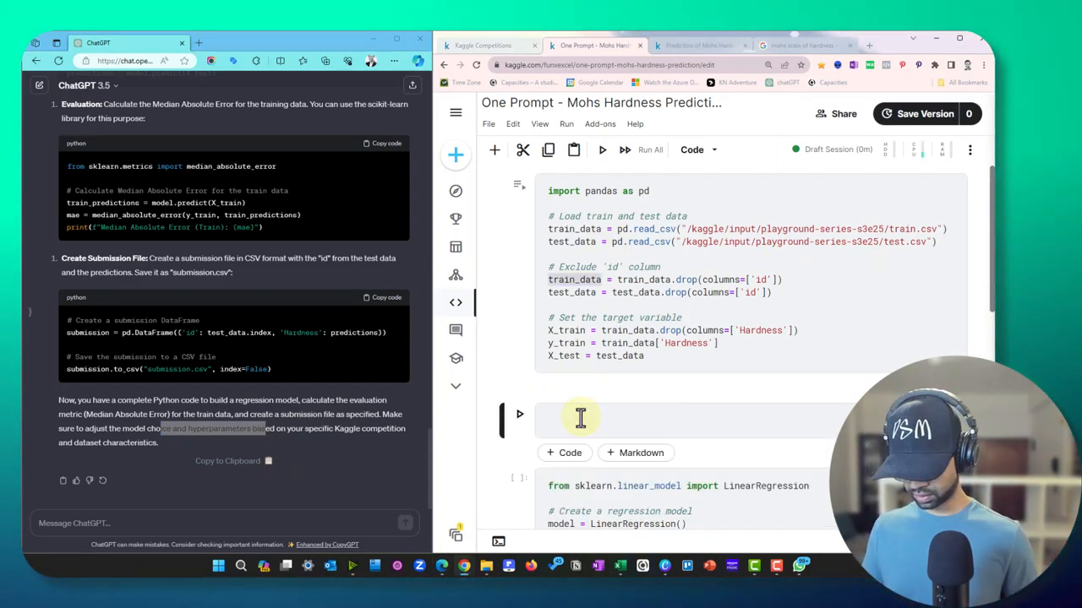
{"action": "type", "text": "head(train_data)"}
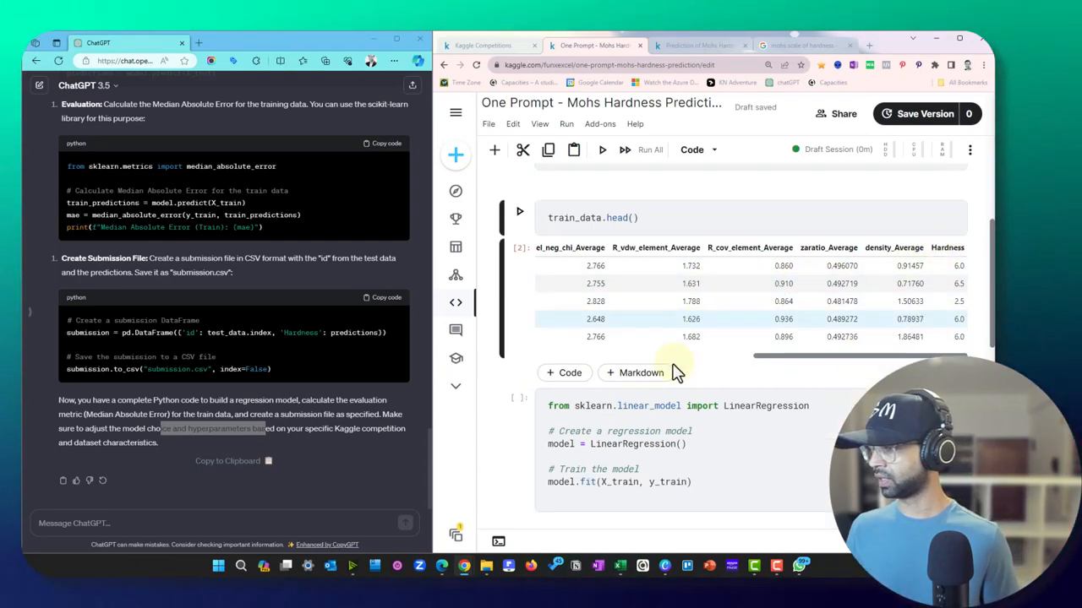
Step: Run the LinearRegression training and evaluation cells, printing Median Absolute Error 0.9648
{"action": "scroll", "scroll_direction": "down", "scroll_amount": 3}
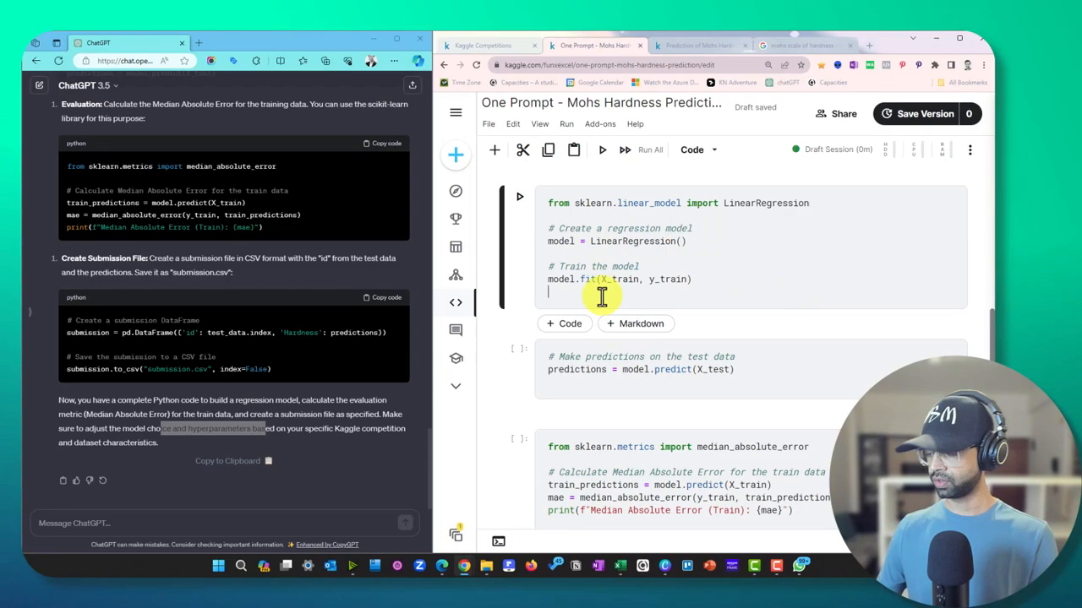
{"action": "left_click", "coordinate": [602, 149]}
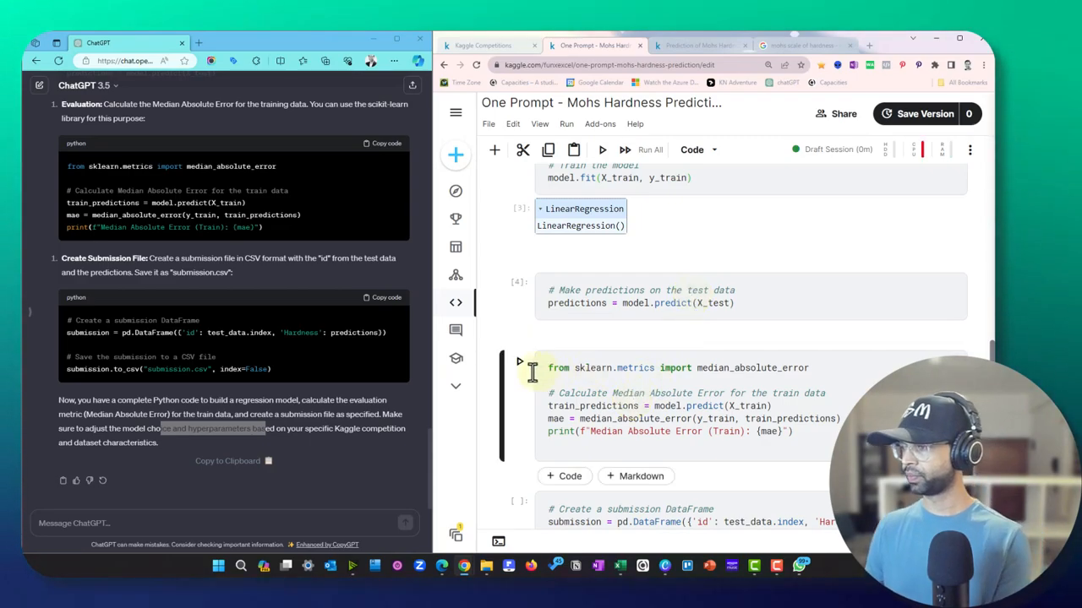
{"action": "left_click", "coordinate": [601, 150]}
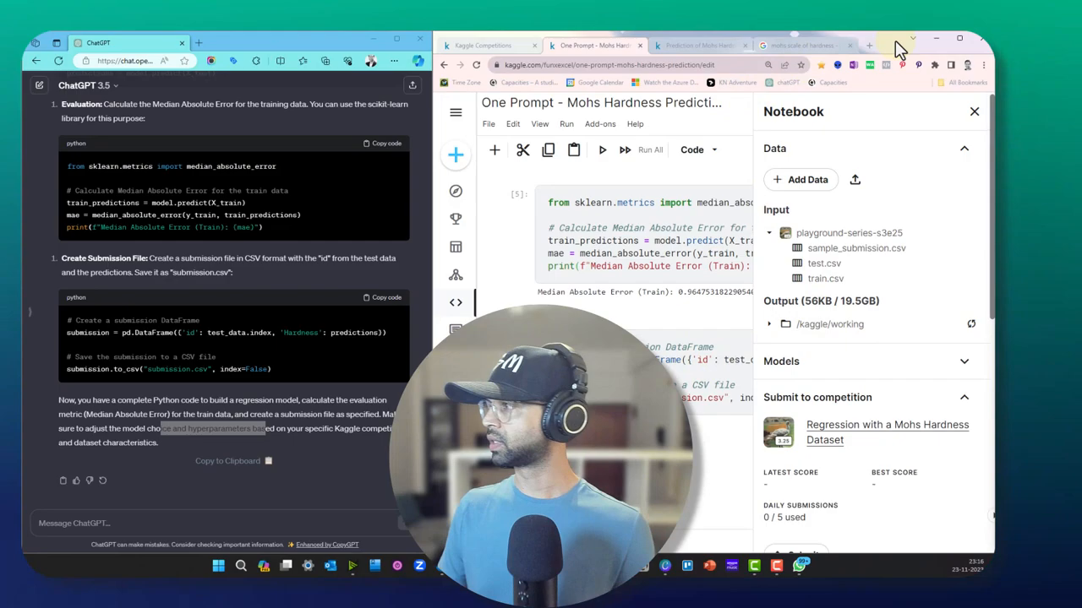
Step: Collapse the Data section and submit notebook version #1, whose competition submission fails
{"action": "left_click", "coordinate": [799, 60]}
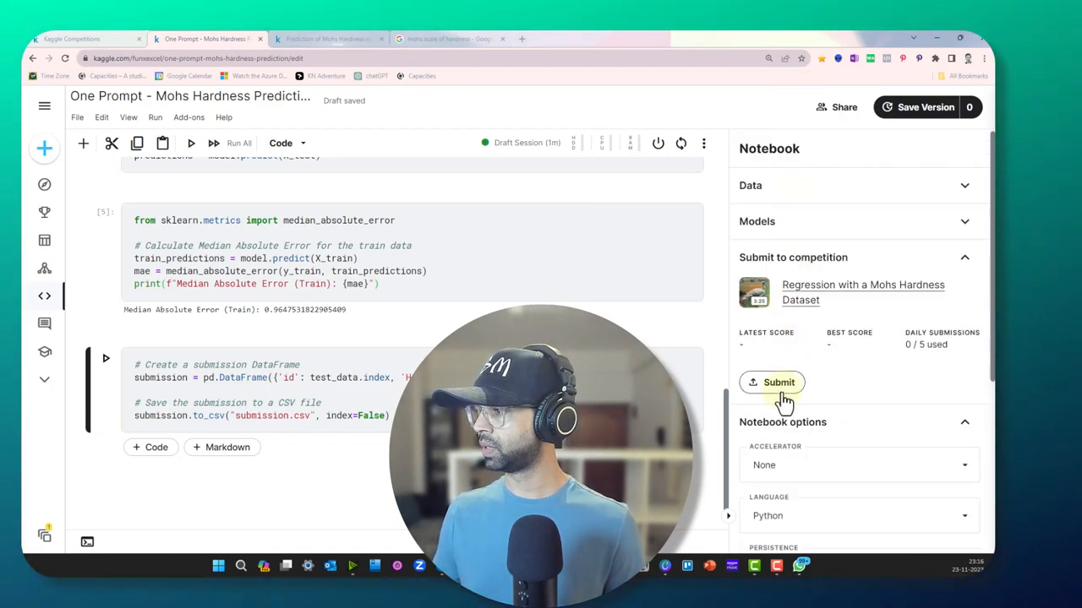
{"action": "left_click", "coordinate": [773, 382]}
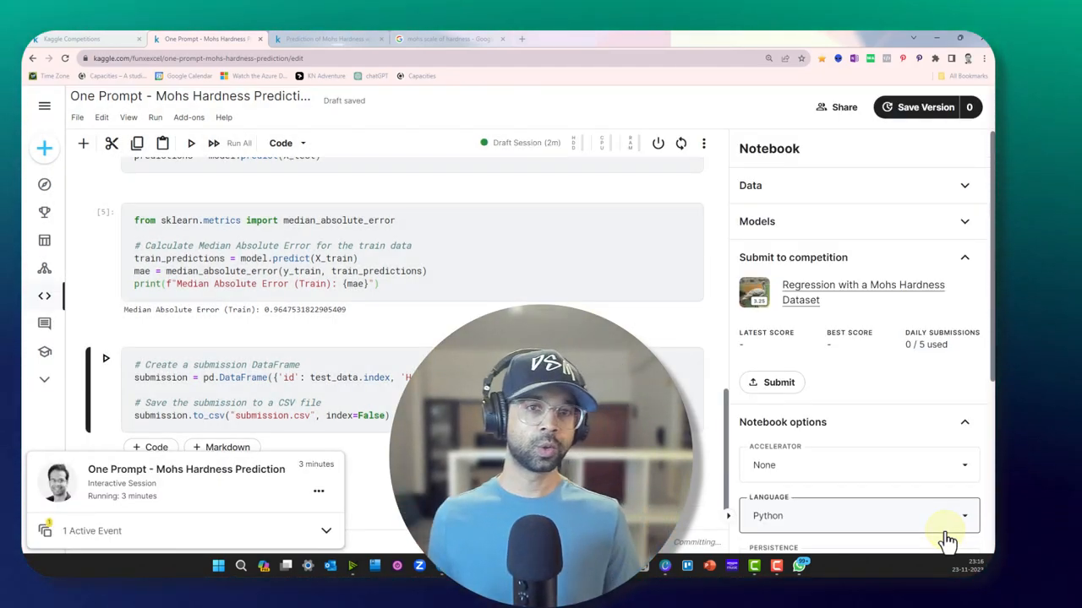
{"action": "left_click", "coordinate": [926, 106]}
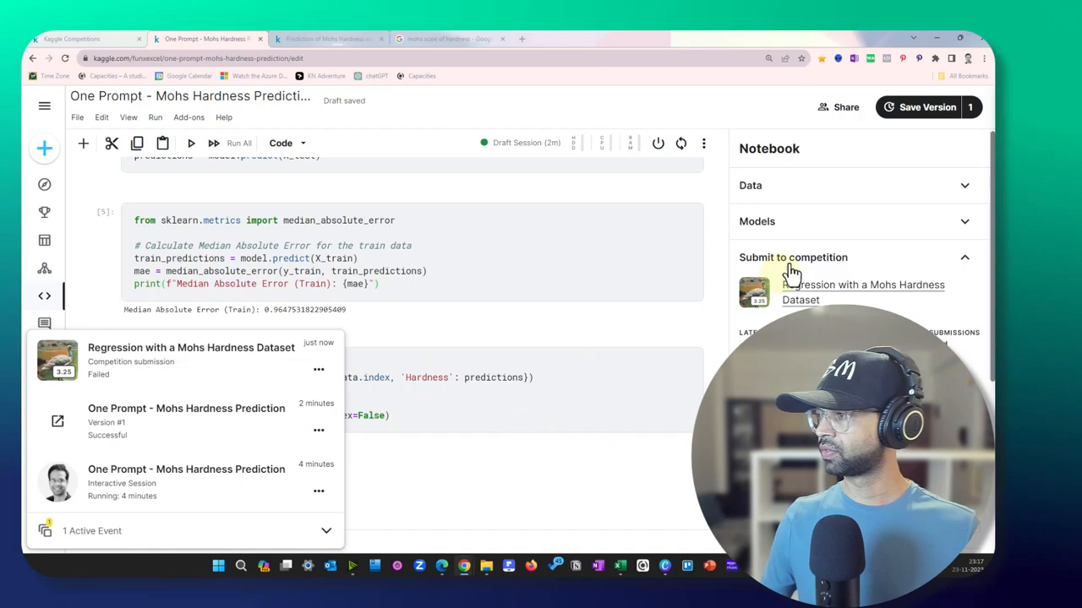
Step: Dismiss the Active Events submission notices
{"action": "left_click", "coordinate": [750, 186]}
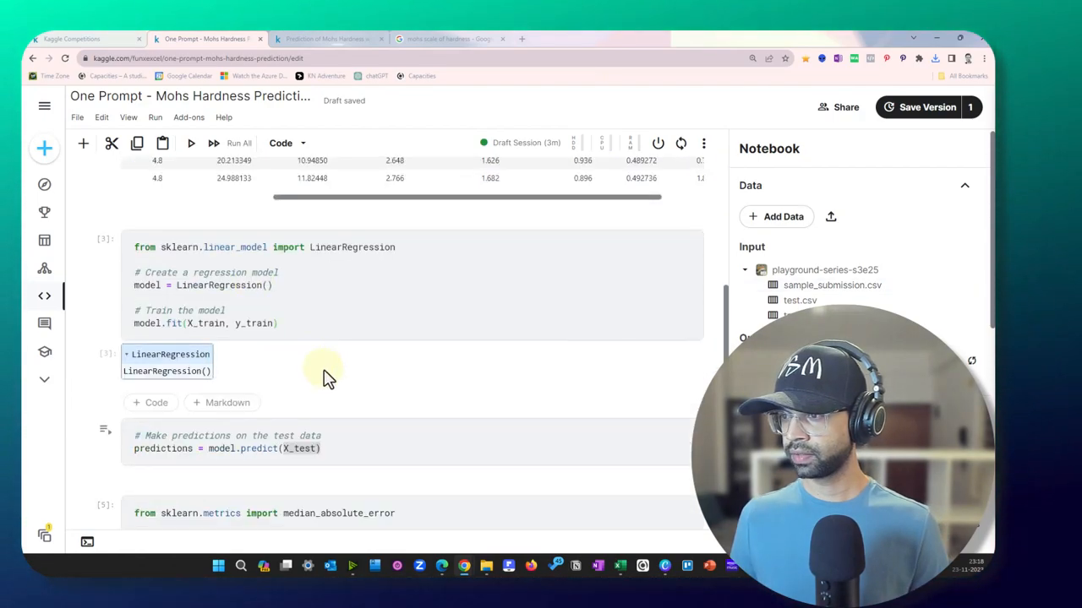
Step: Keep test_data's id column, drop it only inside predict, and rerun, which raises KeyError
{"action": "scroll", "scroll_direction": "down", "scroll_amount": 3}
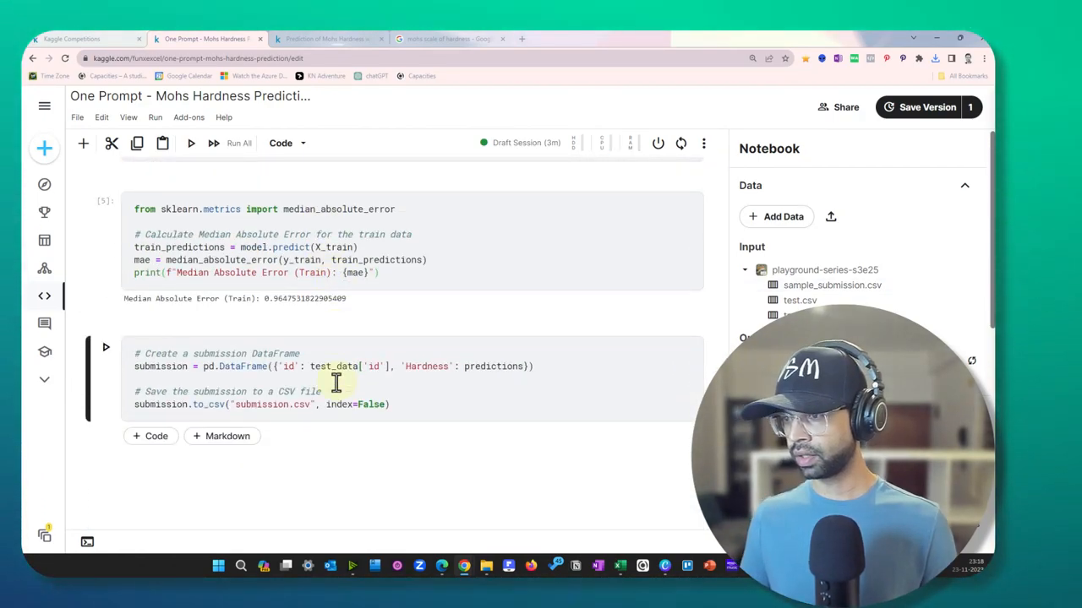
{"action": "left_click", "coordinate": [106, 346]}
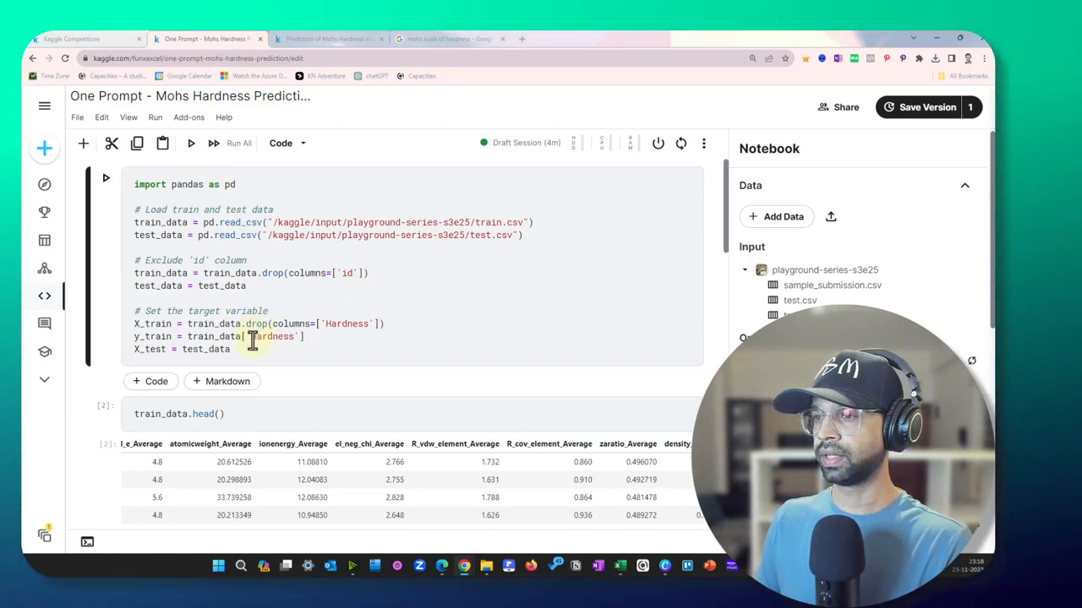
{"action": "double_click", "coordinate": [220, 285]}
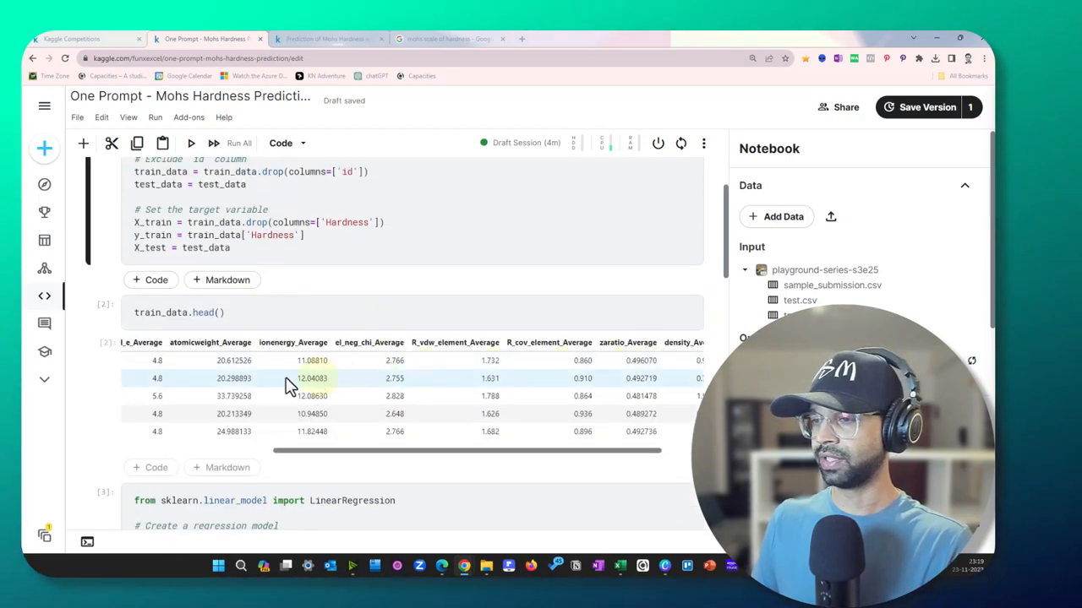
{"action": "scroll", "scroll_direction": "down", "scroll_amount": 3}
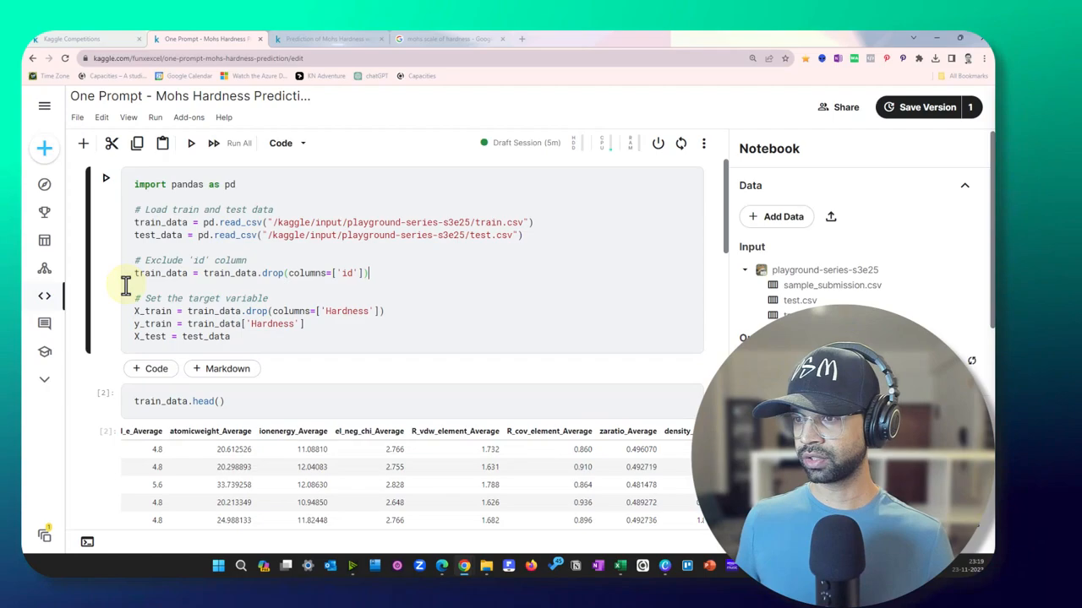
{"action": "scroll", "scroll_direction": "down", "scroll_amount": 3}
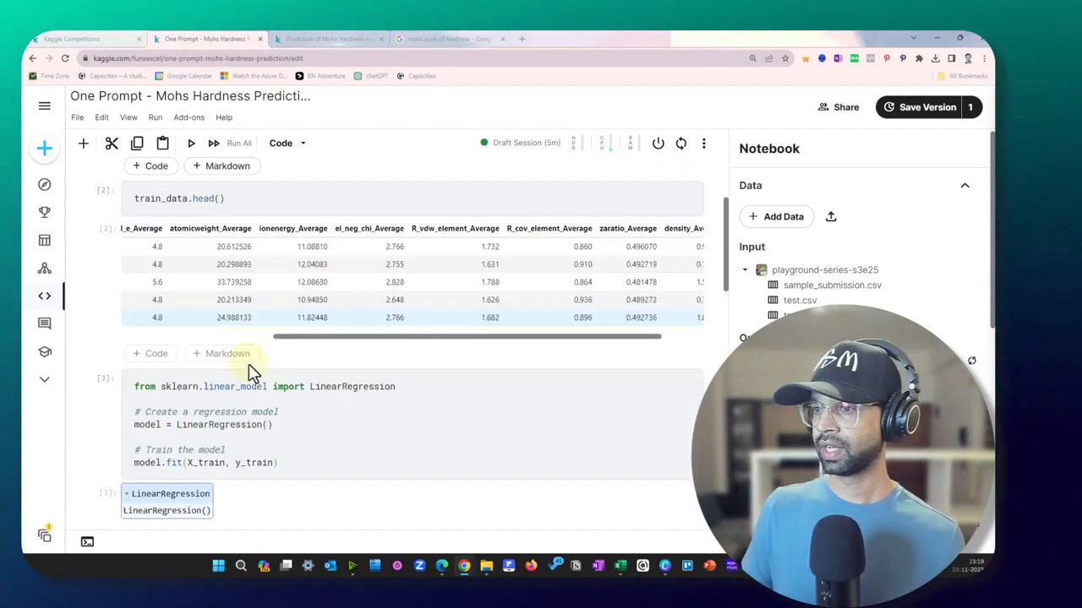
{"action": "scroll", "scroll_direction": "down", "scroll_amount": 3}
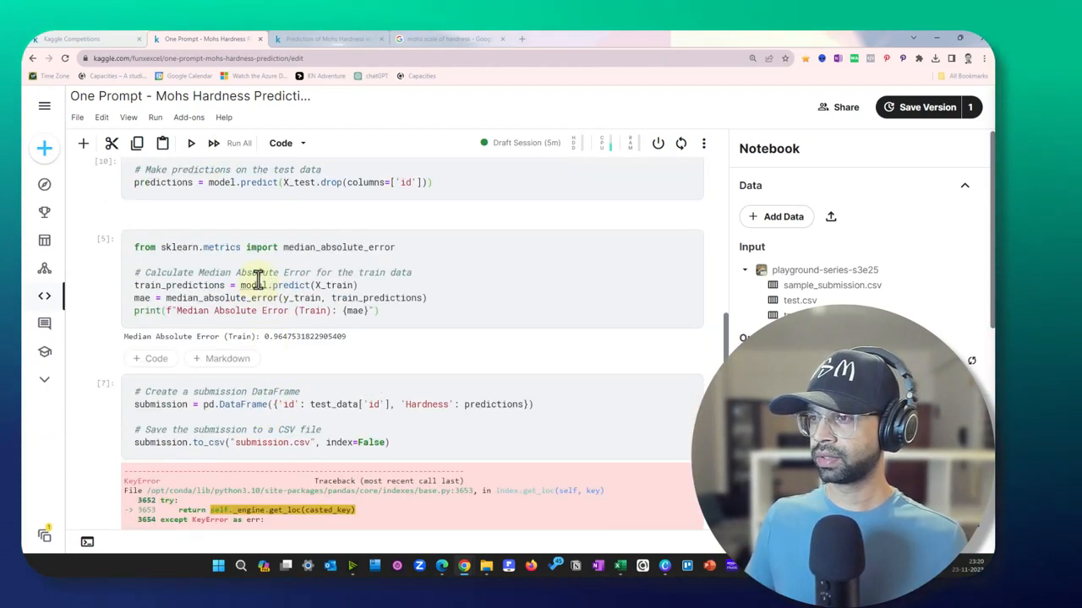
Step: Submit the new submission.csv, scoring 0.98850, and browse the competition leaderboard
{"action": "scroll", "scroll_direction": "down", "scroll_amount": 3}
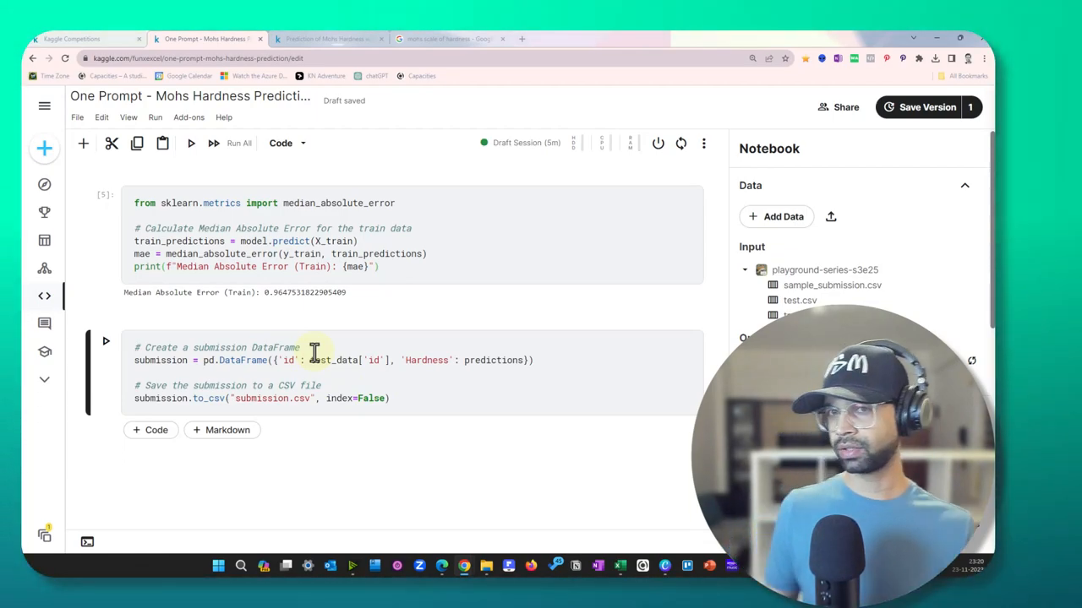
{"action": "mouse_move", "coordinate": [311, 361]}
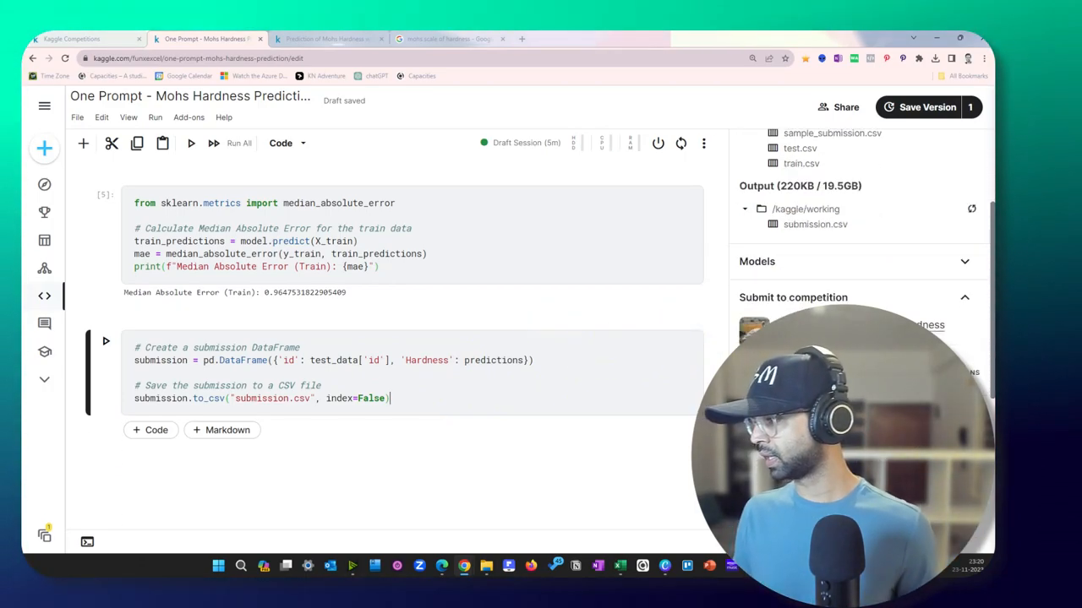
{"action": "left_click", "coordinate": [793, 297]}
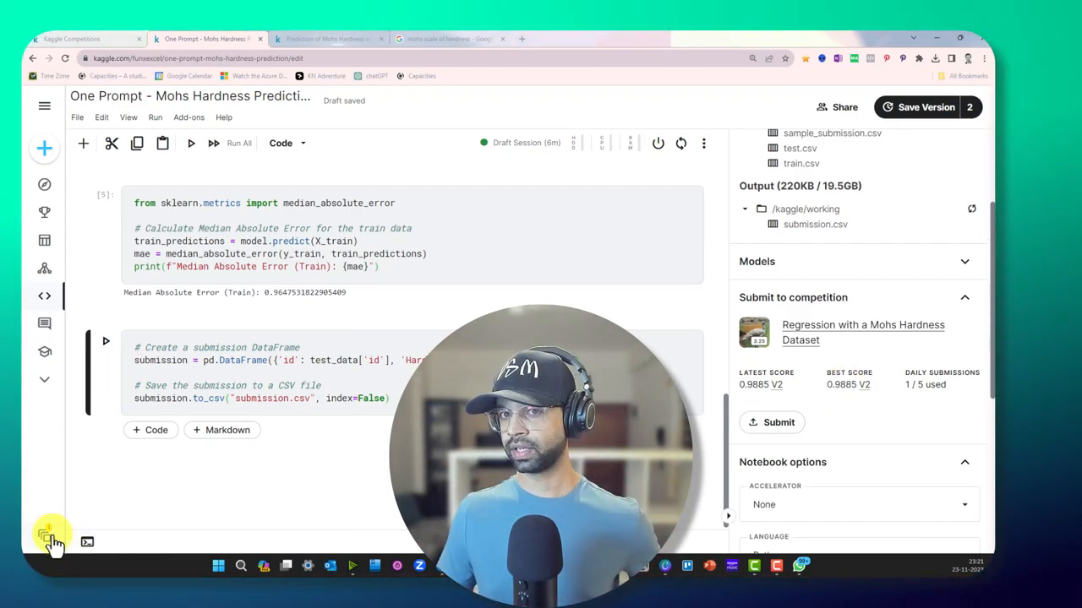
{"action": "left_click", "coordinate": [45, 540]}
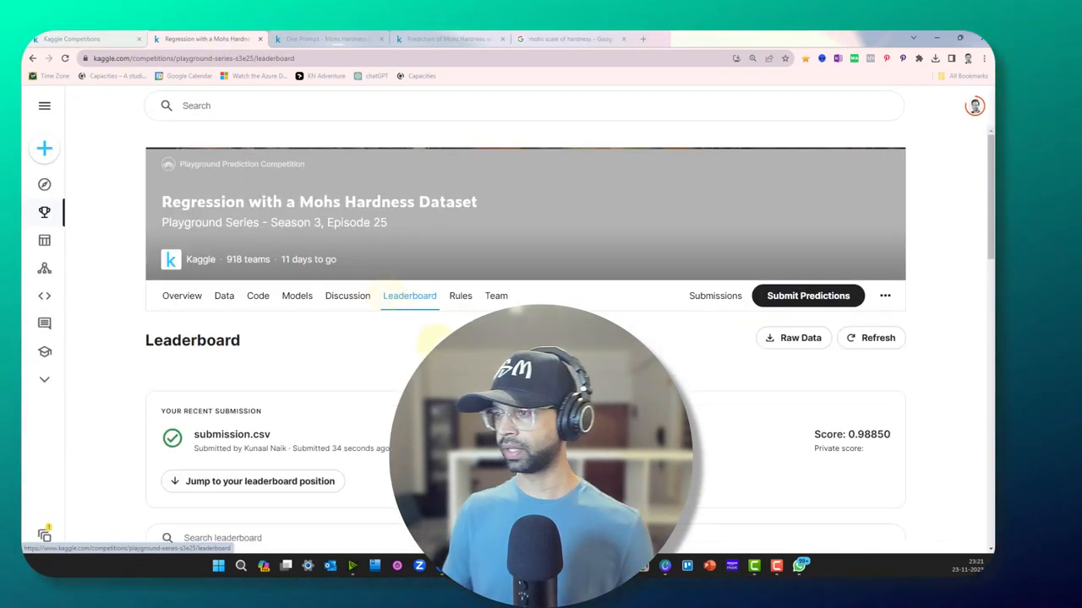
{"action": "scroll", "scroll_direction": "down", "scroll_amount": 3}
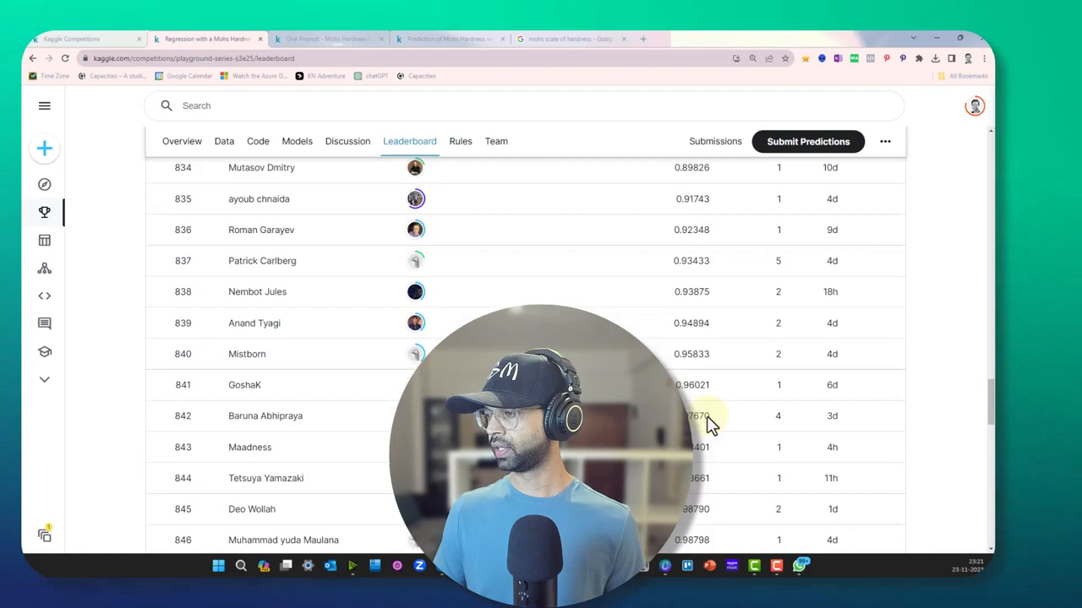